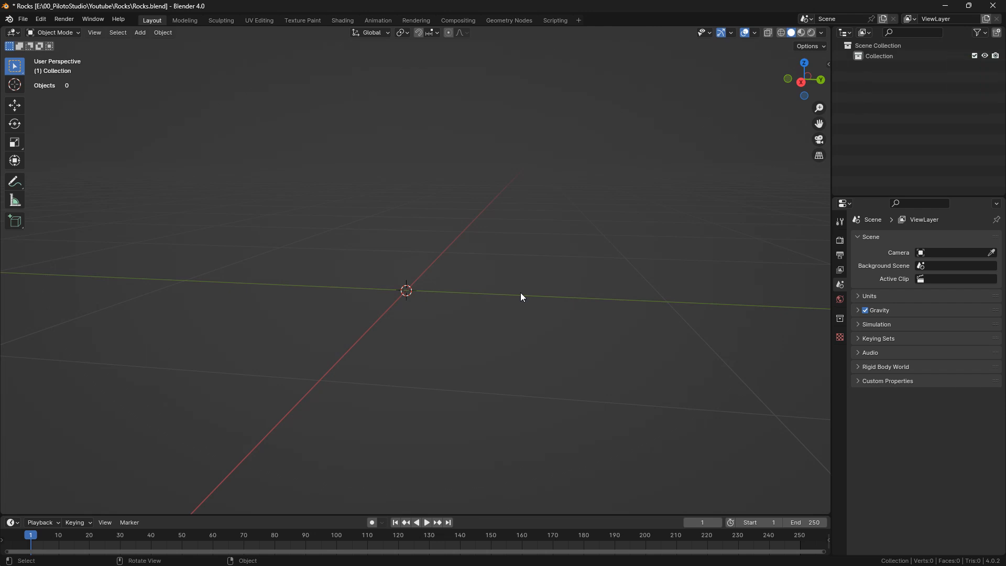
mouse_move(93, 129)
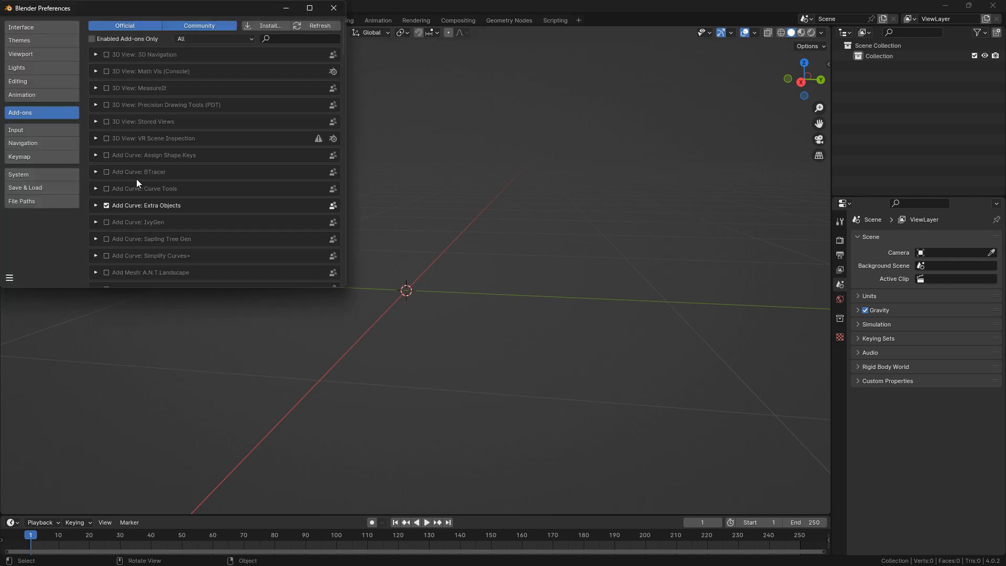
Step: Close preferences and add a Rock Generator rock with detail level 4 and smooth factor 0.03
scroll(down, 3)
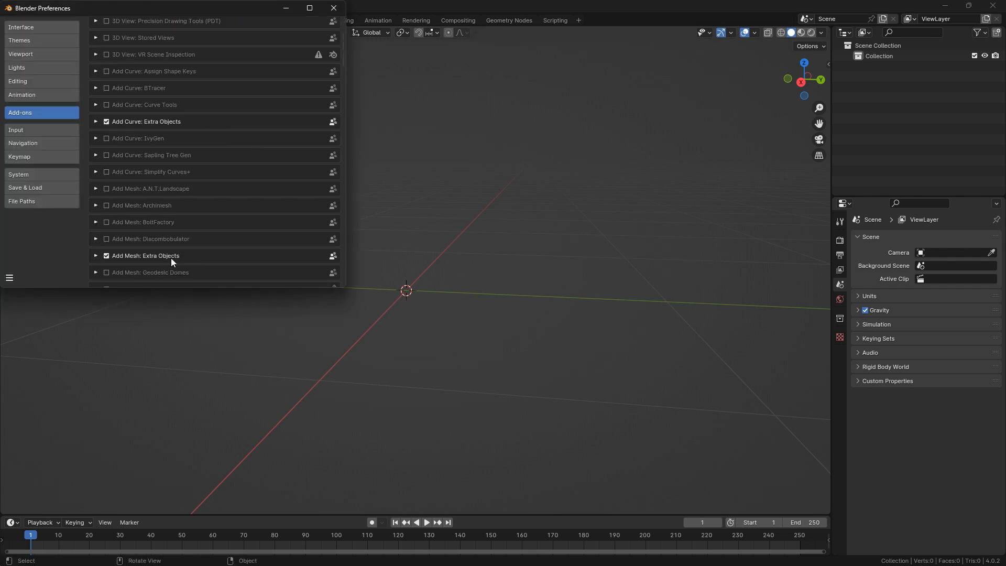
click(333, 8)
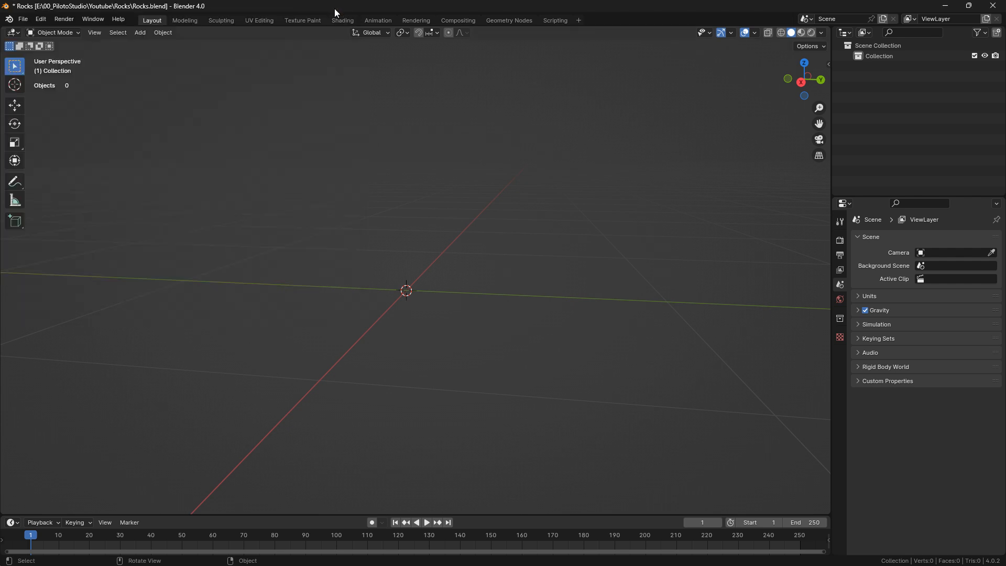
click(140, 32)
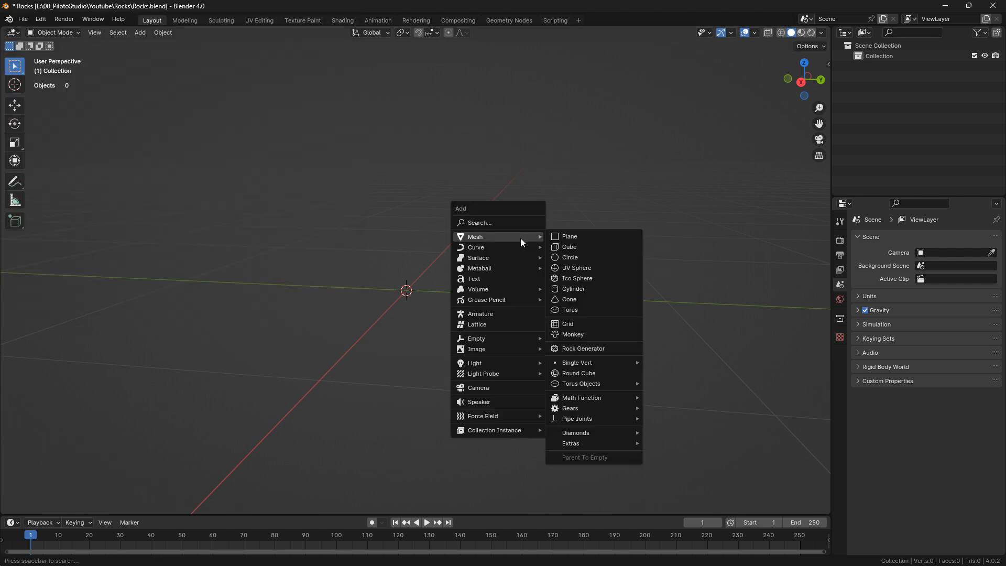
mouse_move(584, 348)
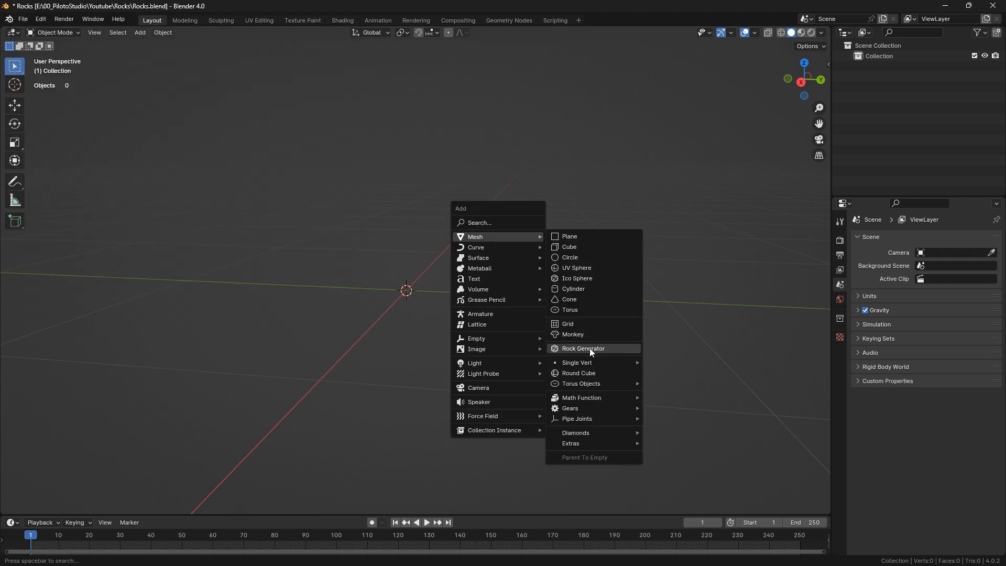
mouse_move(573, 288)
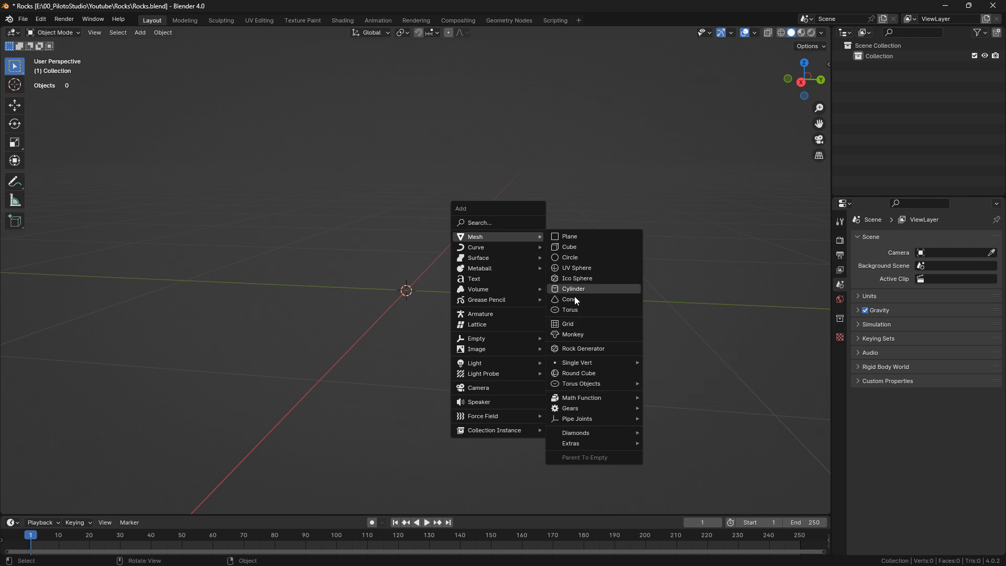
mouse_move(592, 348)
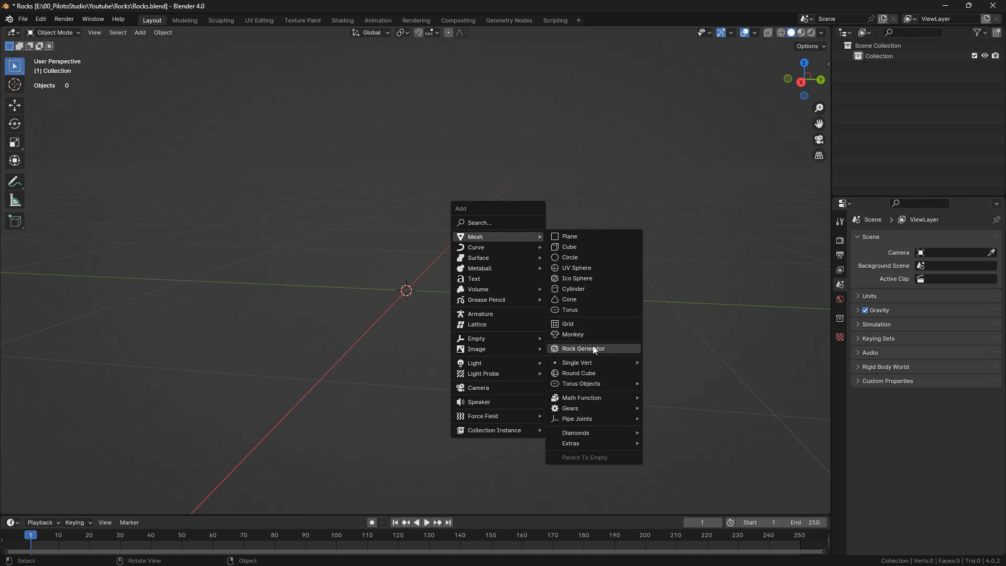
click(581, 349)
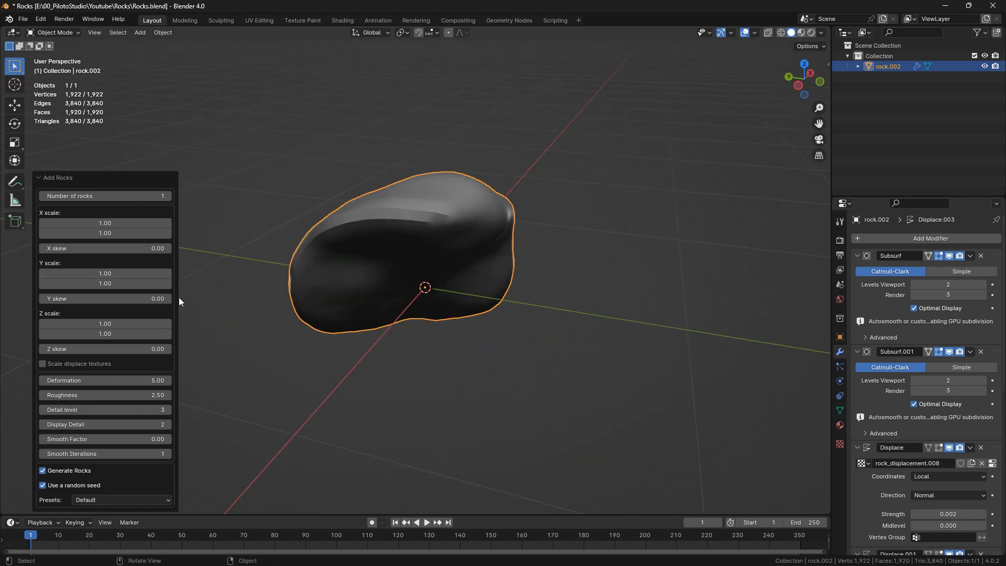
mouse_move(418, 269)
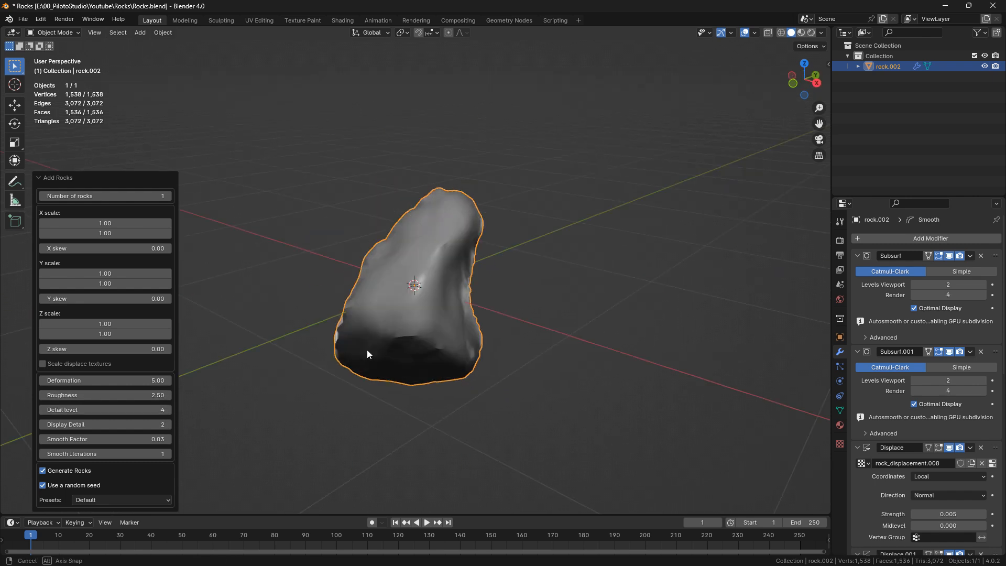
Step: Collapse the first Displace panel and return Displace.001 strength to 0.582
drag(369, 354, 692, 341)
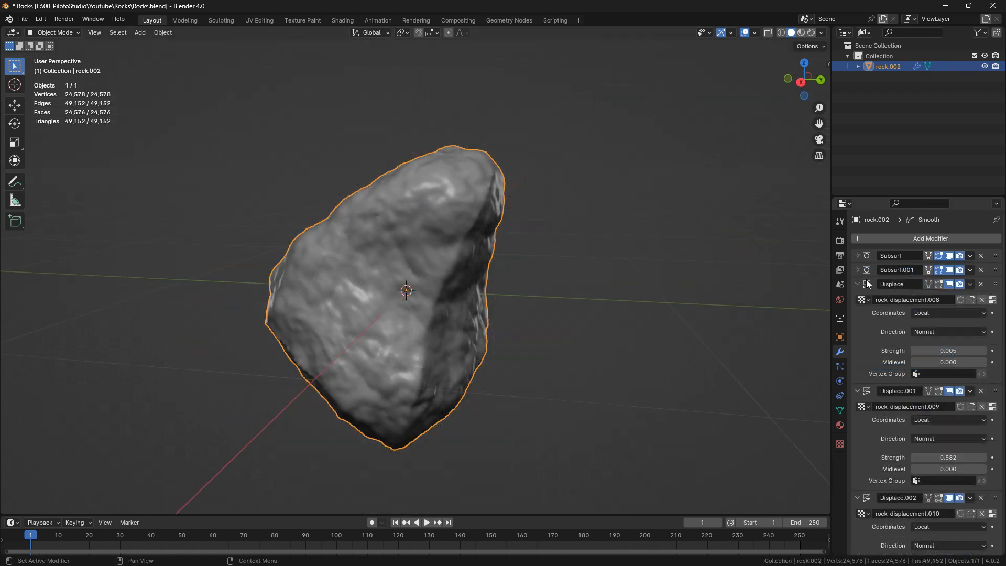
click(858, 284)
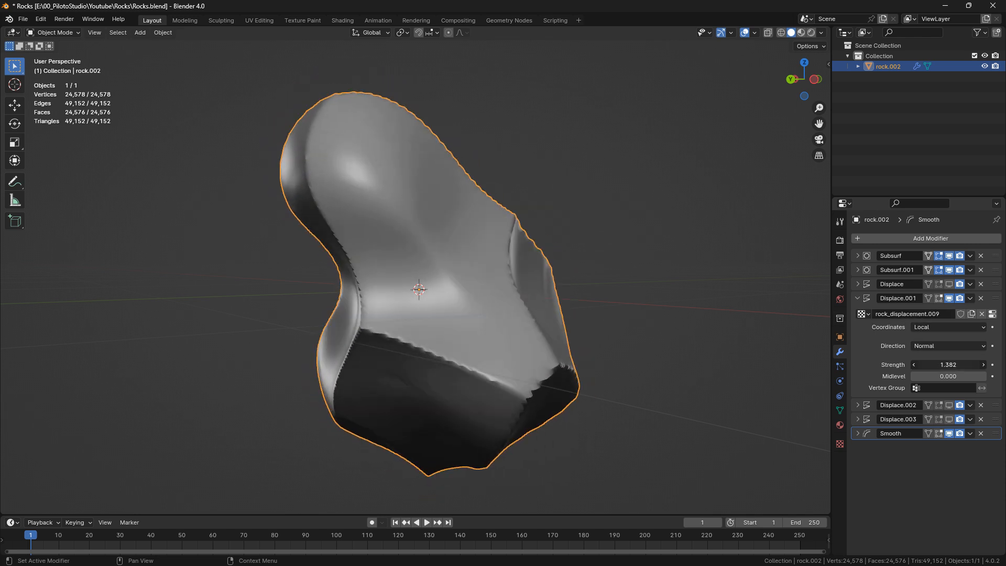
drag(969, 365, 924, 364)
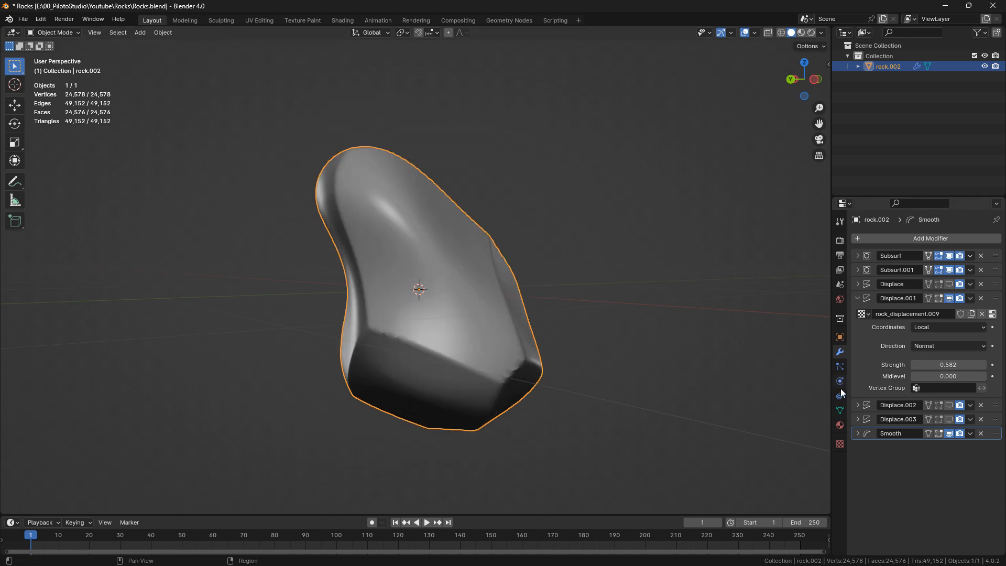
mouse_move(840, 445)
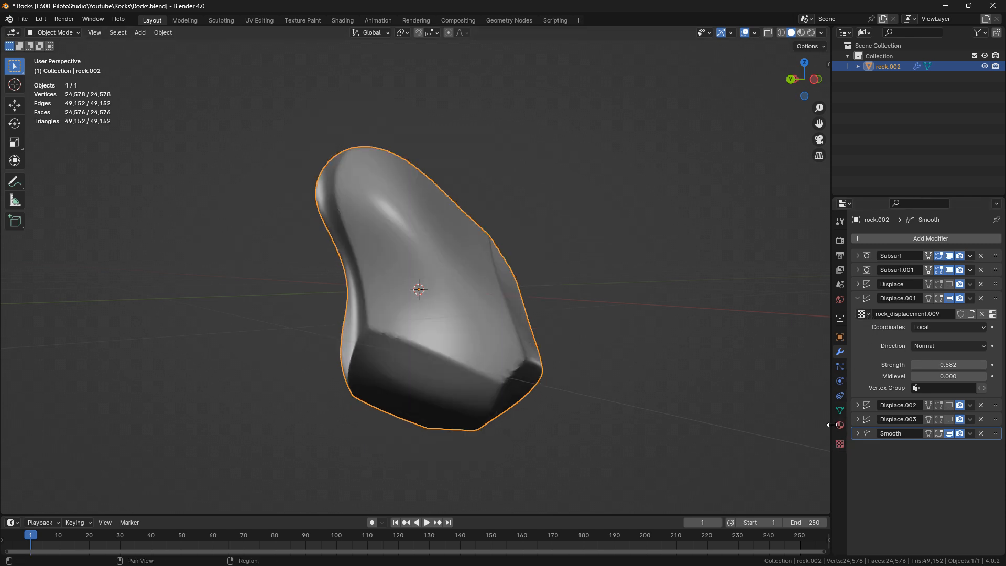
Step: Select the rock_displacement.009 texture and keep its type as Voronoi
click(839, 444)
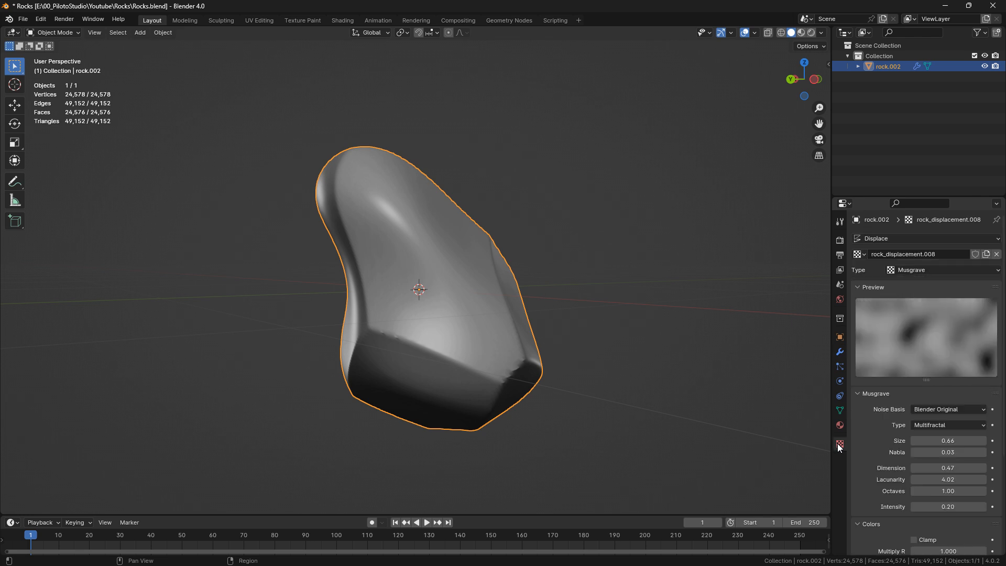
click(858, 254)
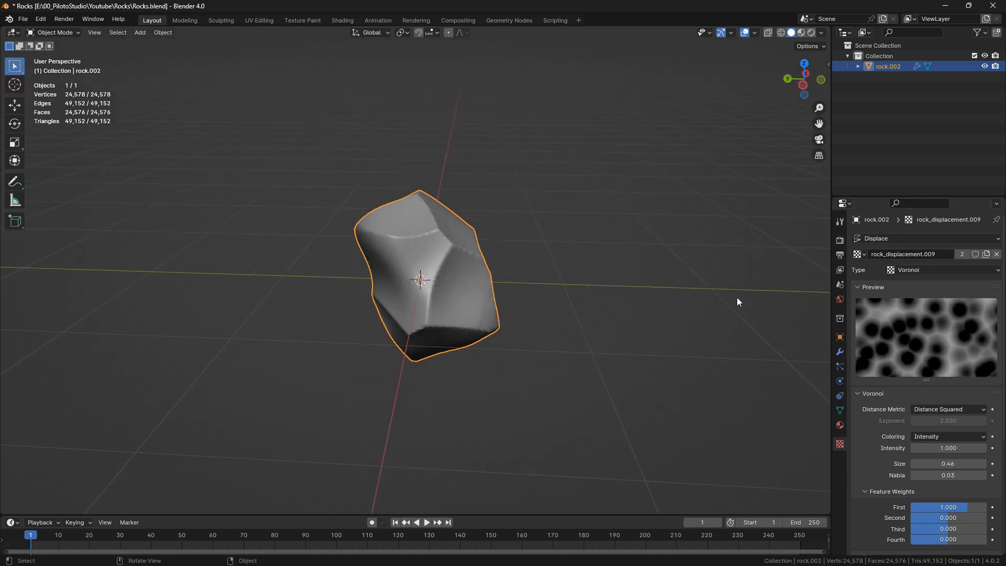
click(944, 269)
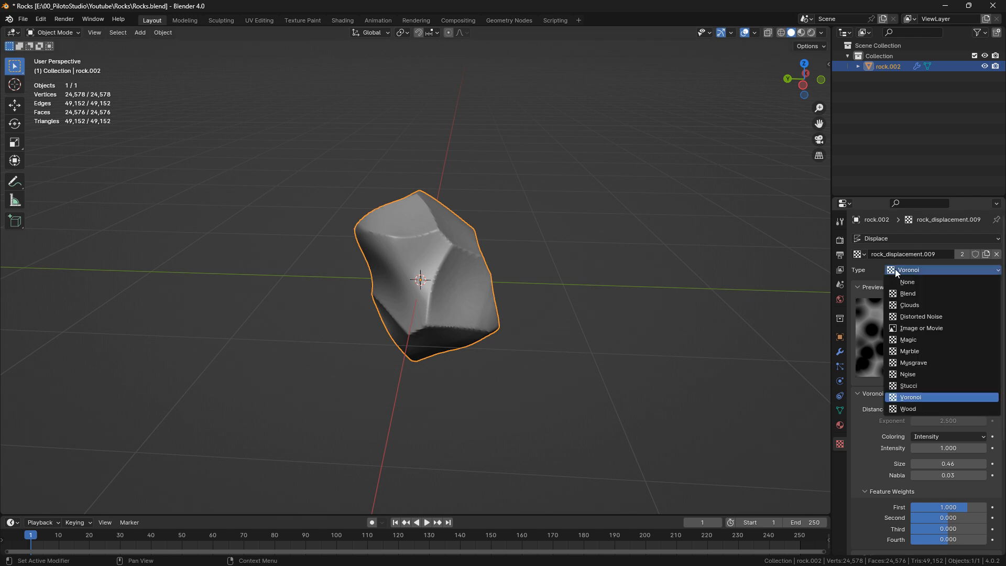
click(910, 397)
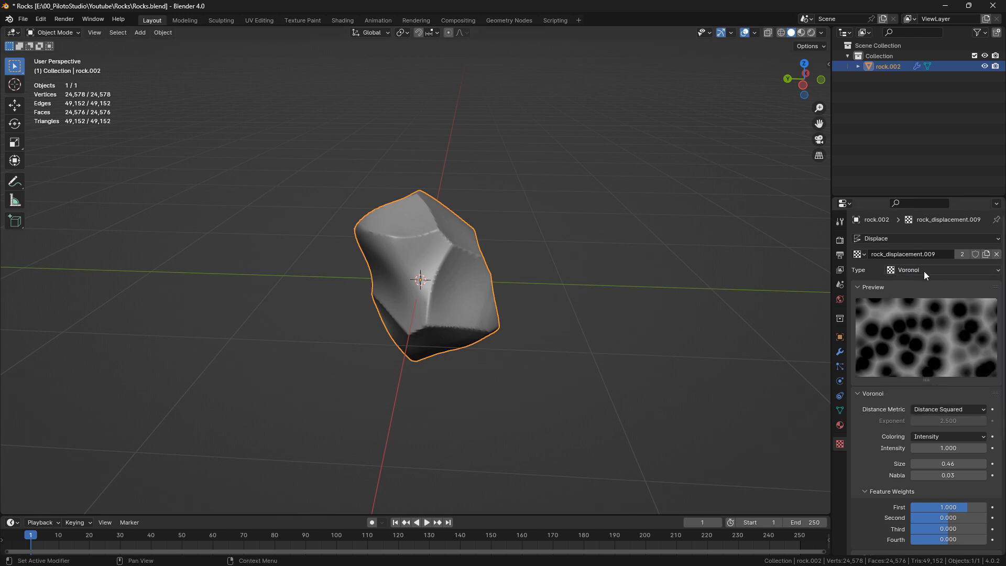
mouse_move(924, 270)
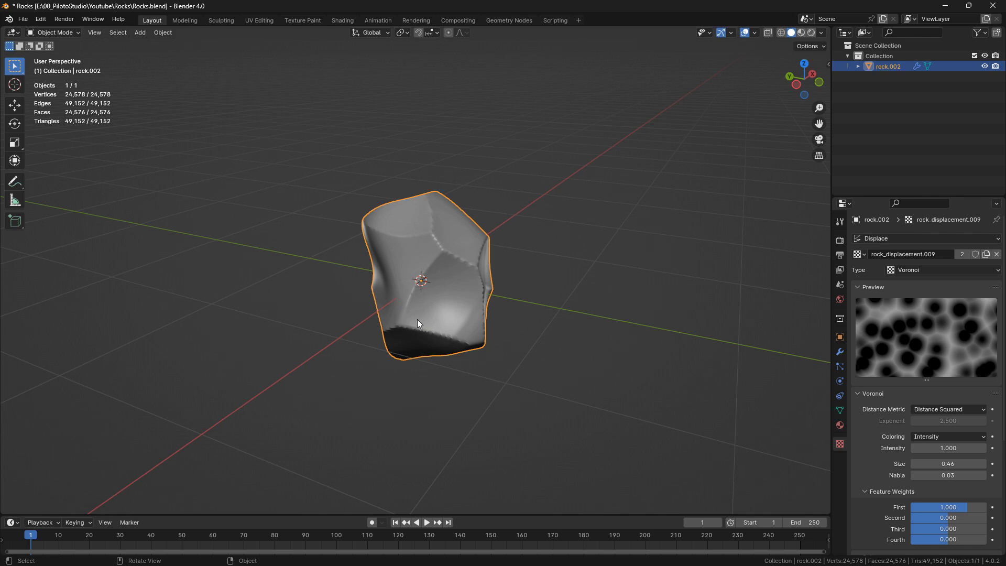
mouse_move(414, 323)
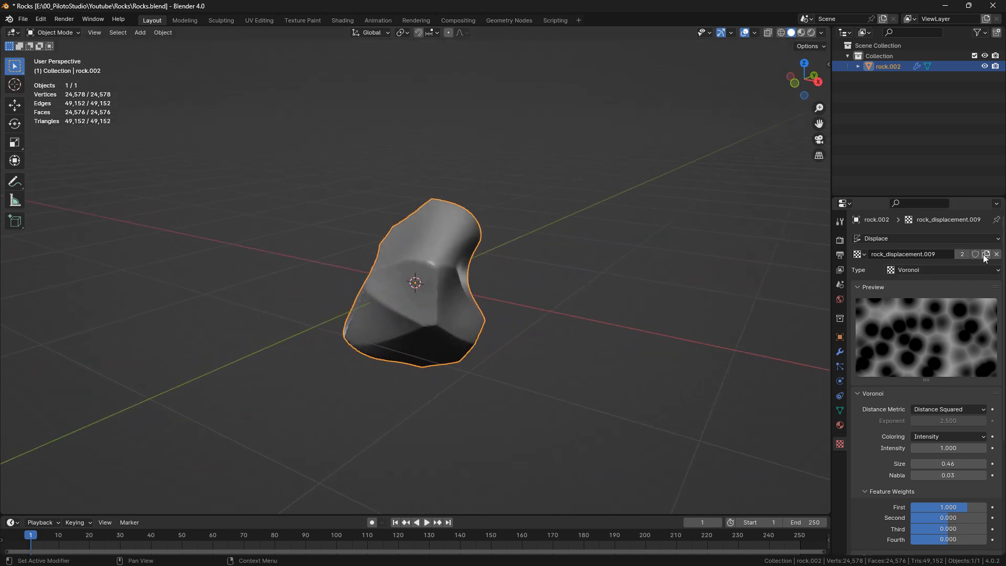
Step: Set the Voronoi distance metric to Actual Distance and shrink its size to 0.43
click(941, 269)
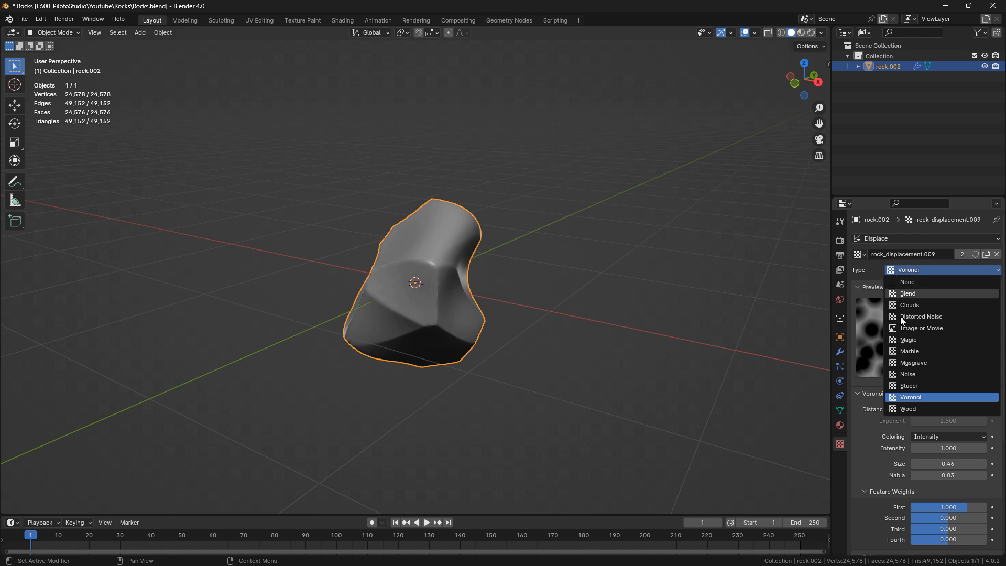
click(947, 409)
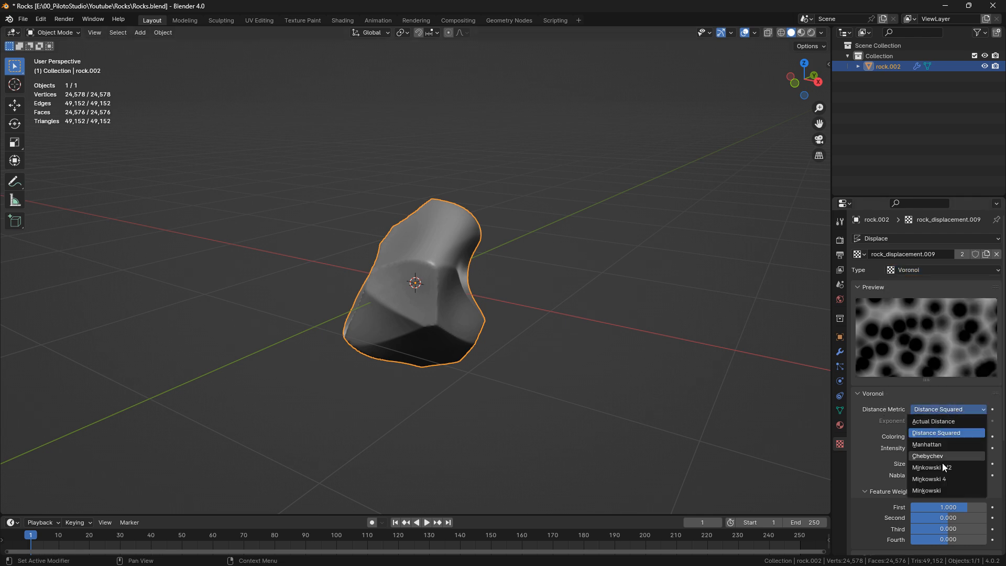
click(938, 432)
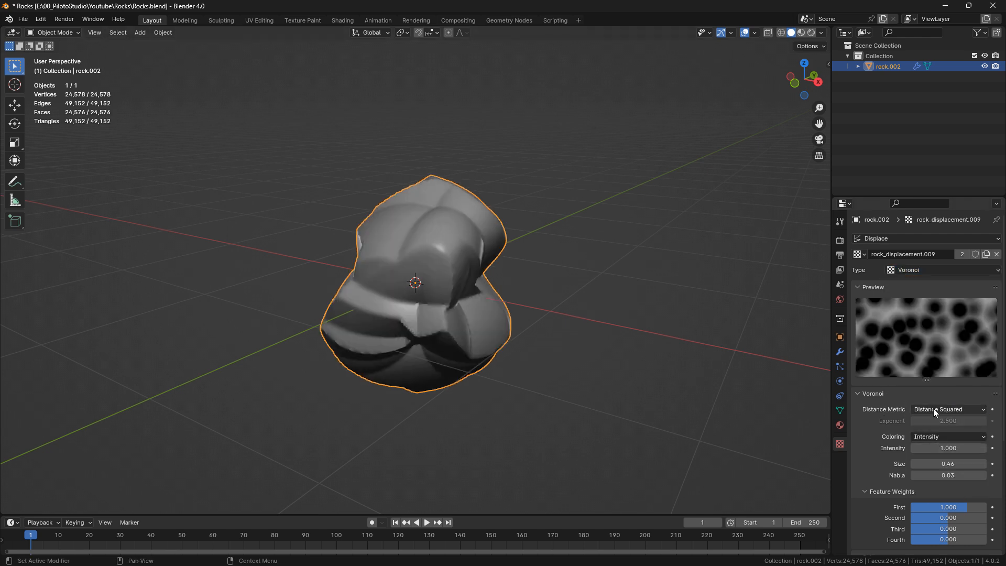
click(949, 409)
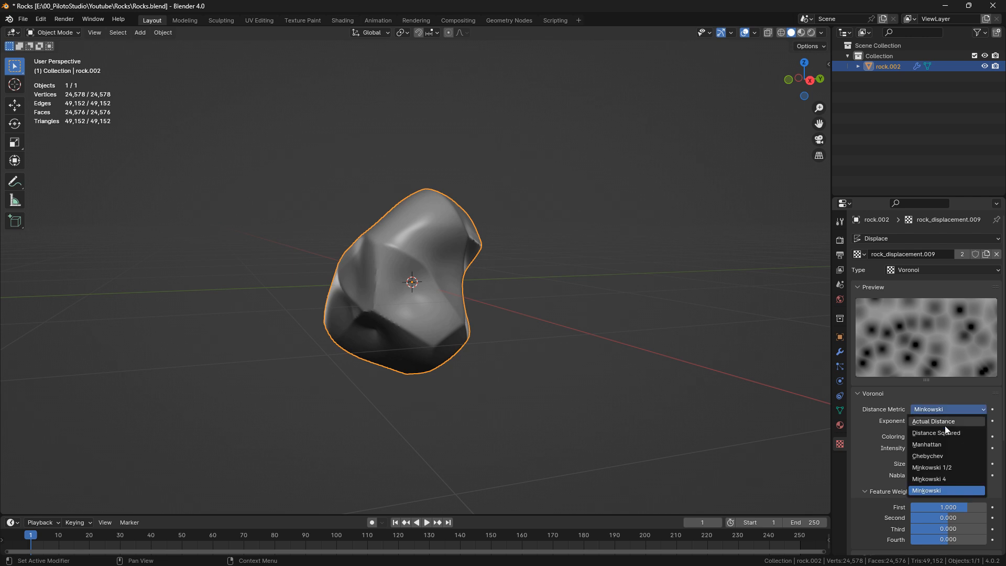
click(933, 421)
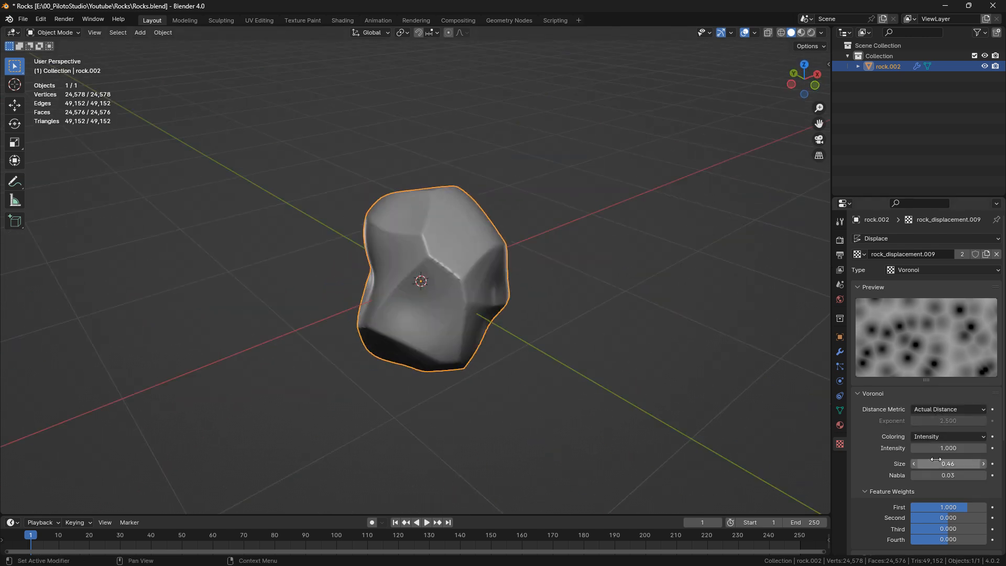
drag(949, 463, 938, 463)
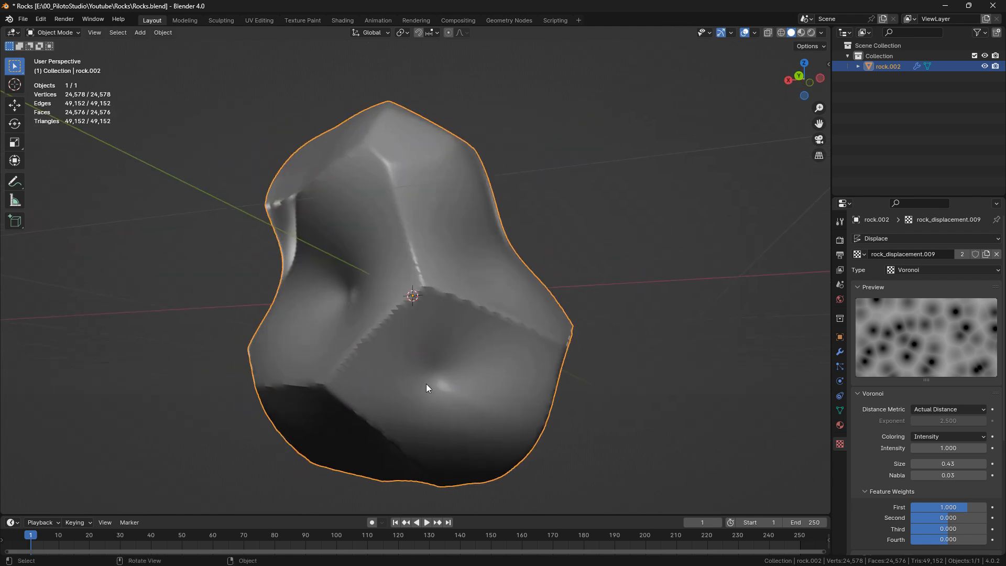
drag(427, 388, 446, 303)
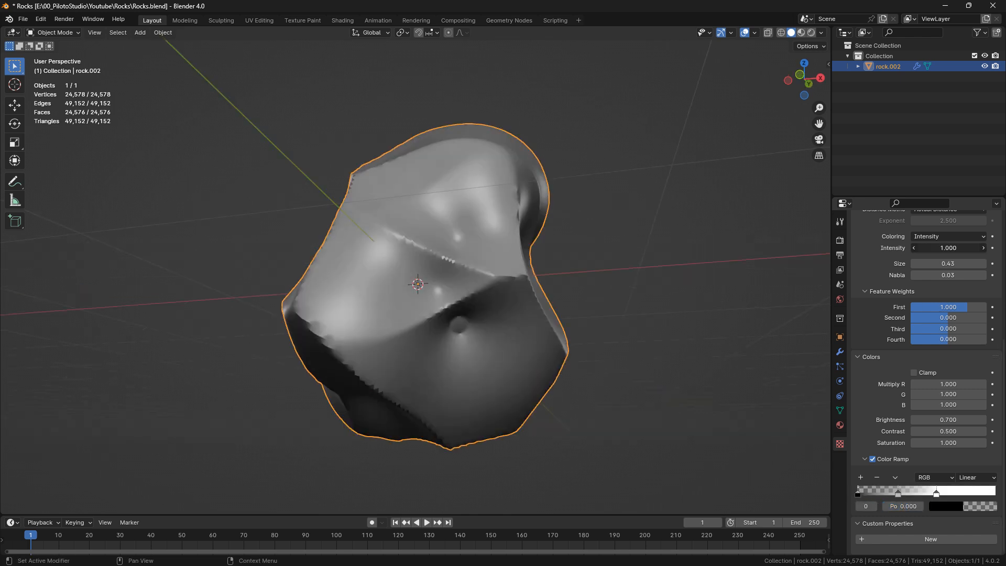
Step: Shift the colour ramp stops and set size 0.51, First weight 1.463, Second 0.163
drag(931, 263, 956, 263)
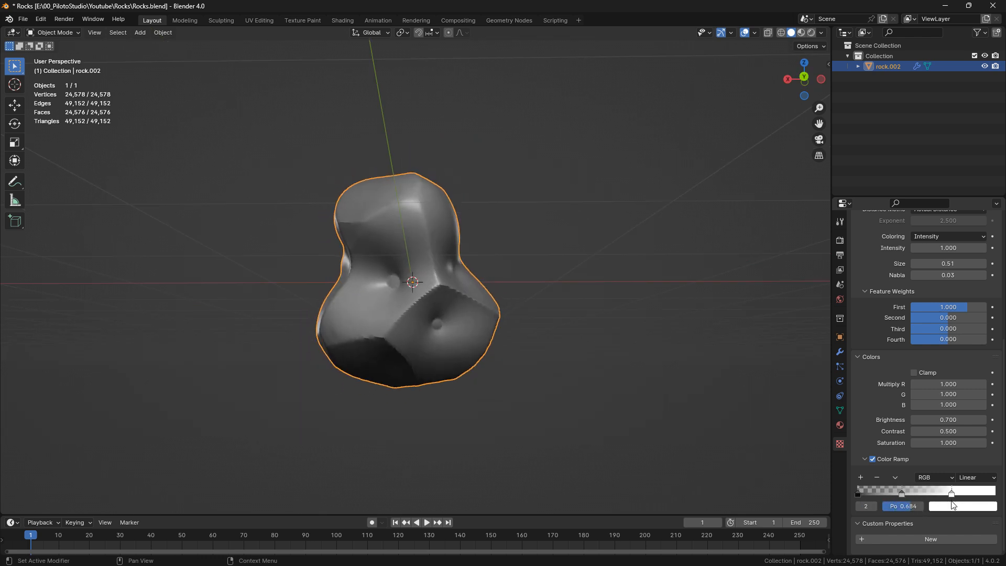
drag(952, 492, 904, 492)
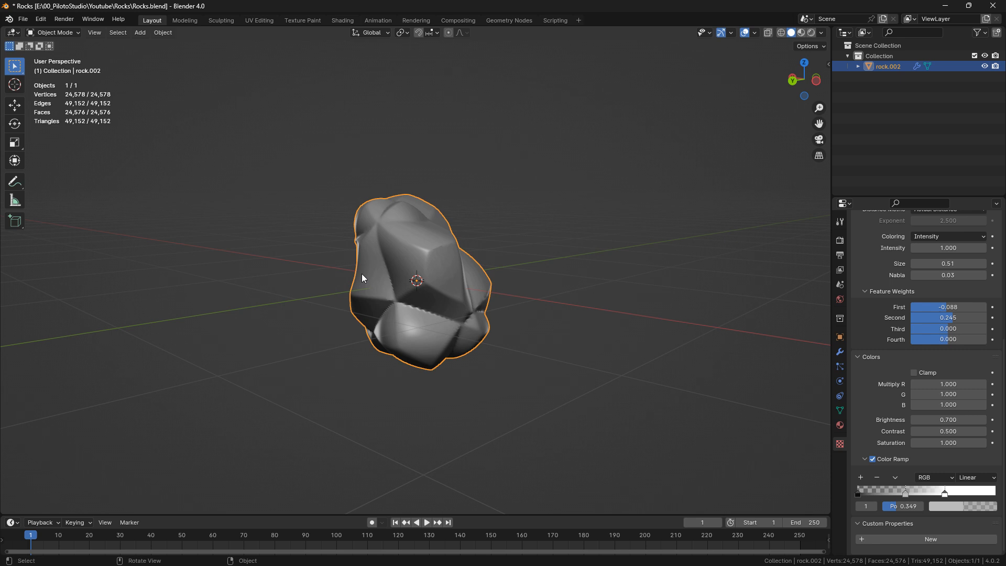
drag(363, 278, 446, 289)
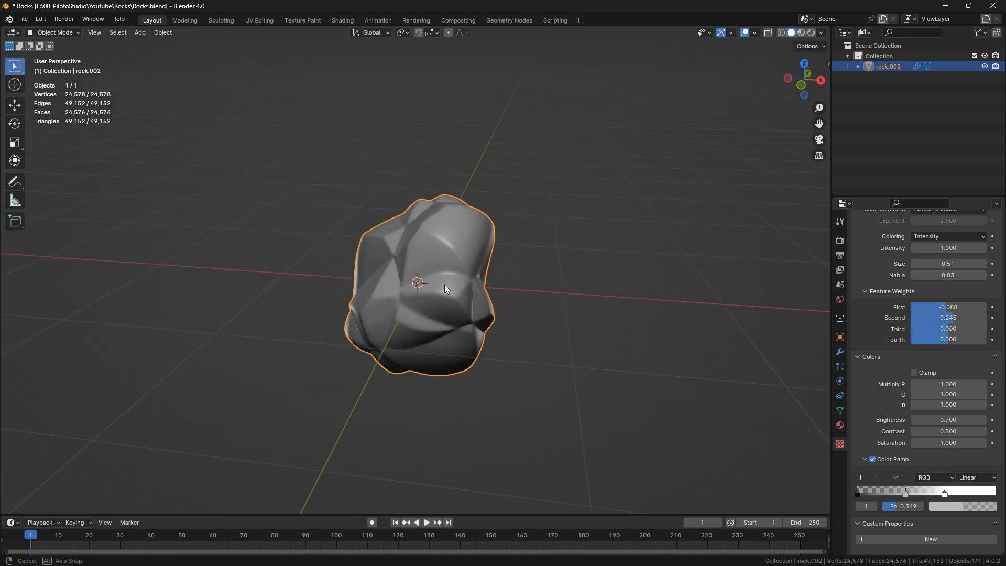
drag(449, 289, 514, 266)
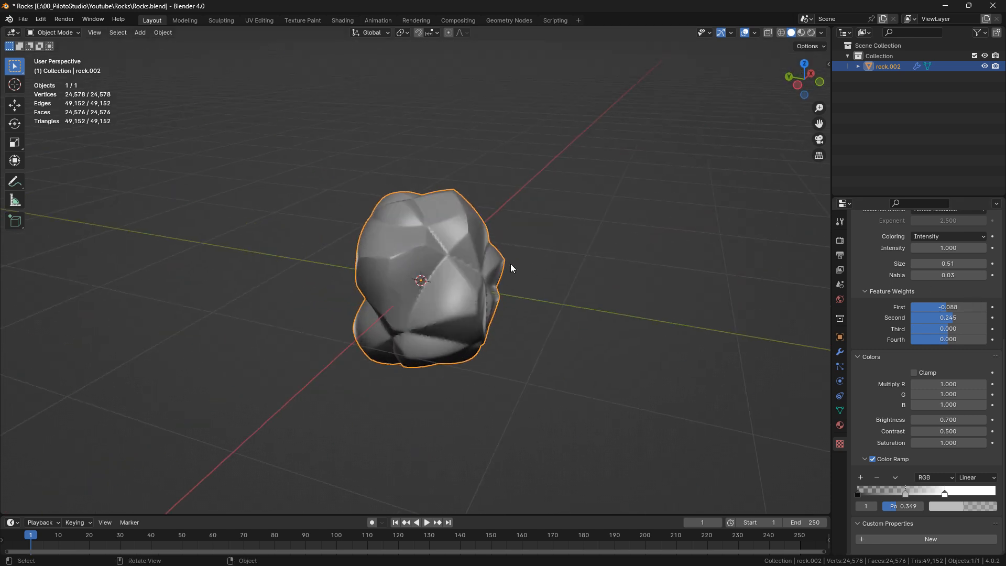
drag(943, 307, 963, 307)
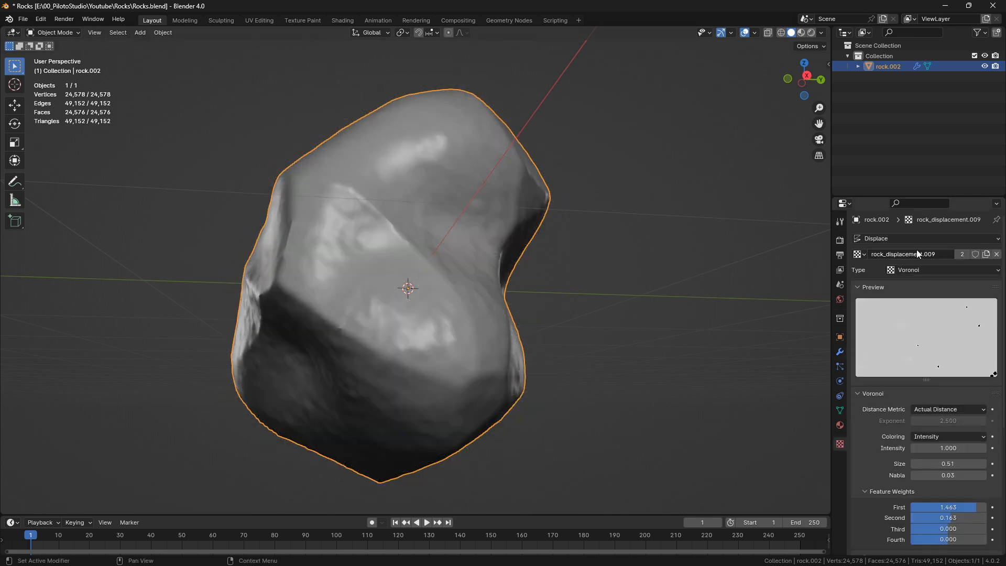
Step: Use the rock_displacement.011 Musgrave texture with size 20 and intensity 5.9
click(944, 269)
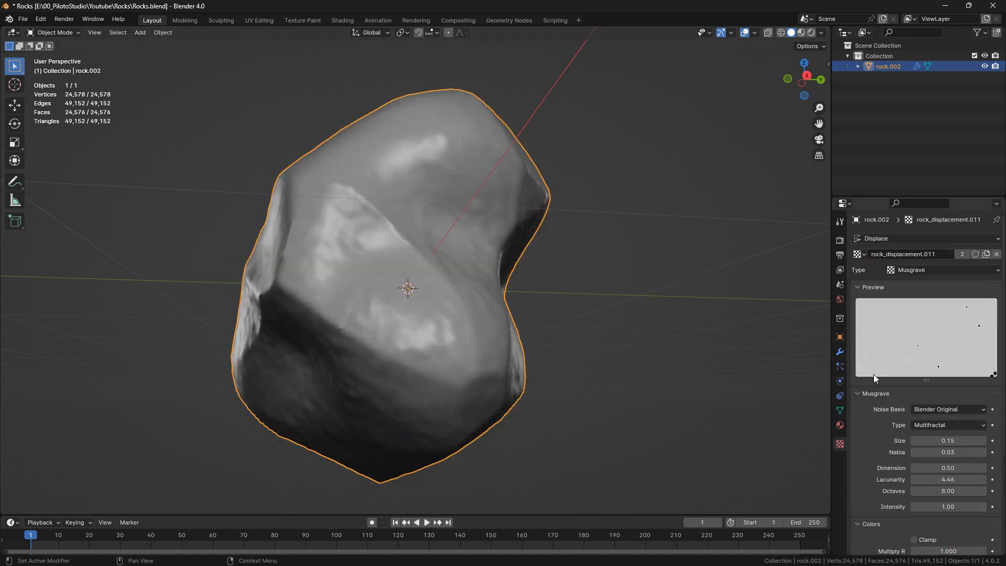
drag(948, 440, 969, 440)
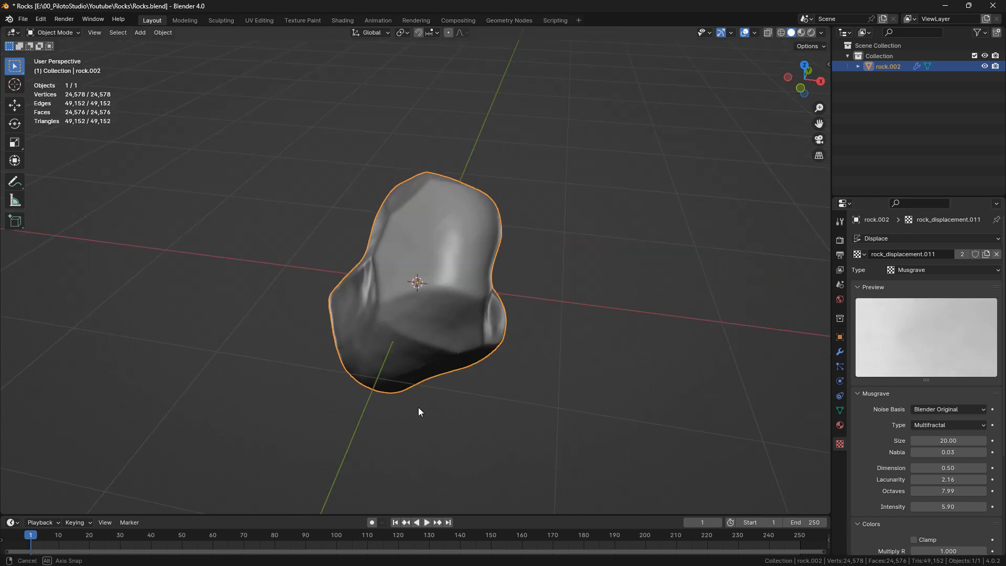
drag(418, 411, 646, 285)
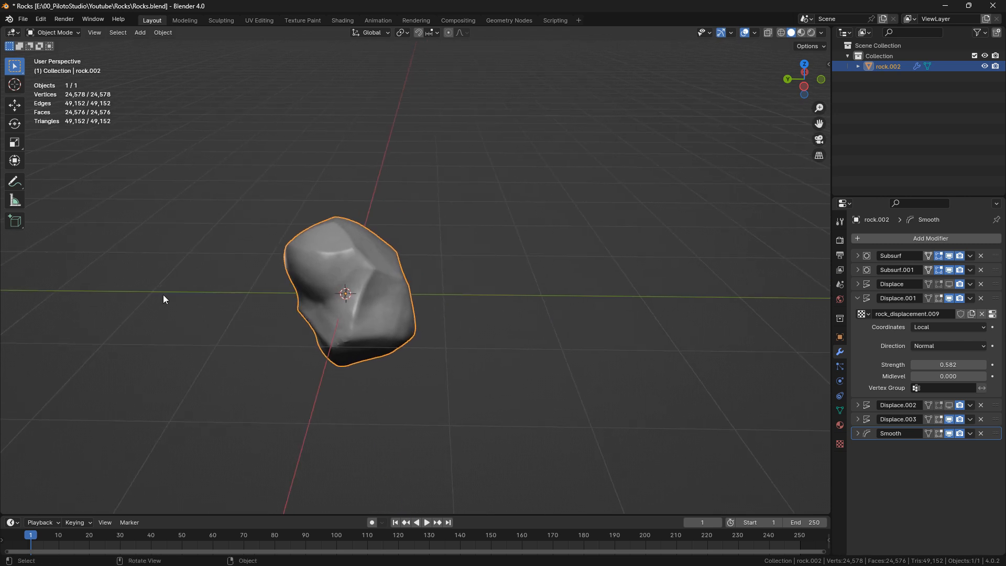
drag(164, 300, 532, 297)
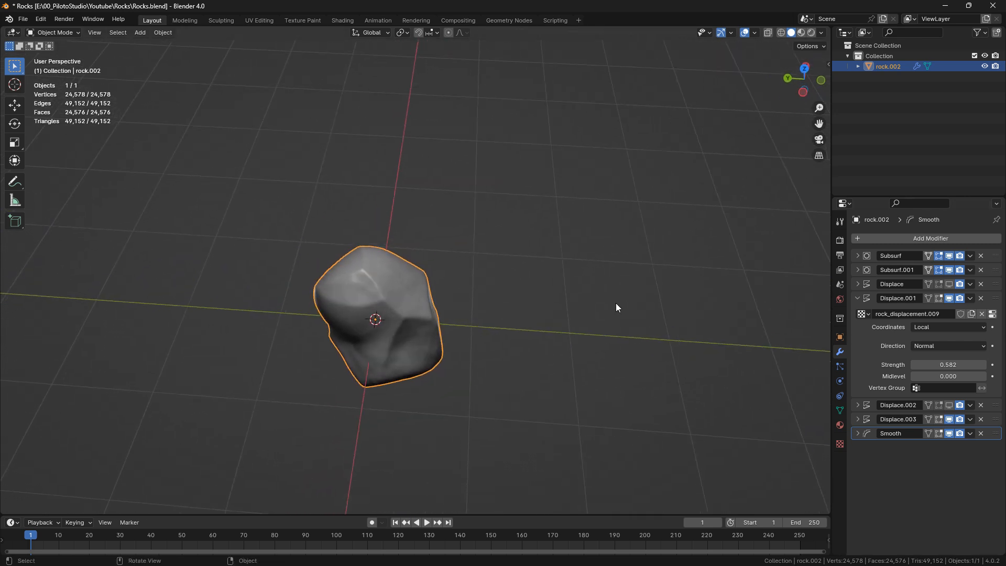
Step: Convert the rock object to a mesh, then switch it into Sculpt Mode
click(163, 32)
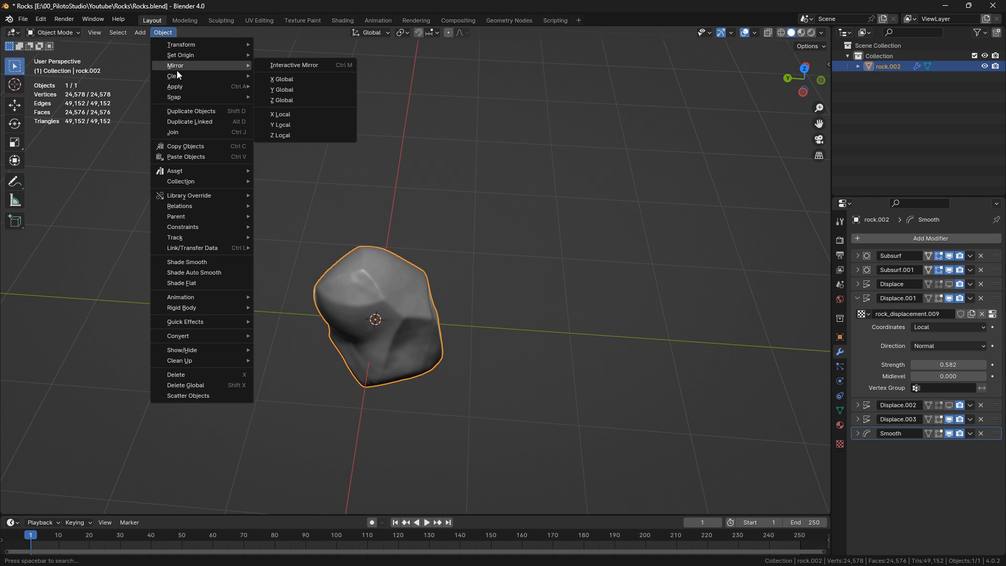
mouse_move(177, 336)
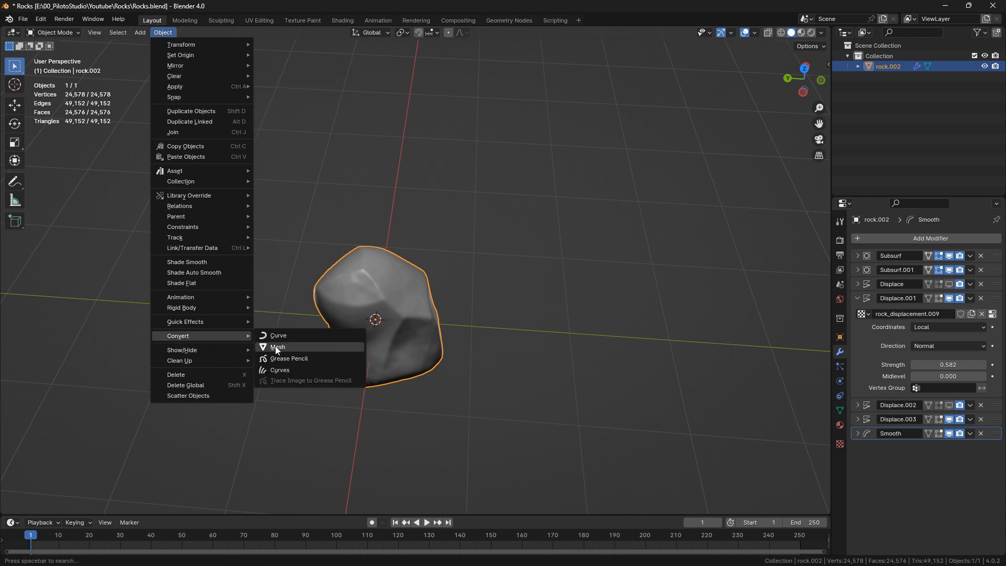
click(277, 347)
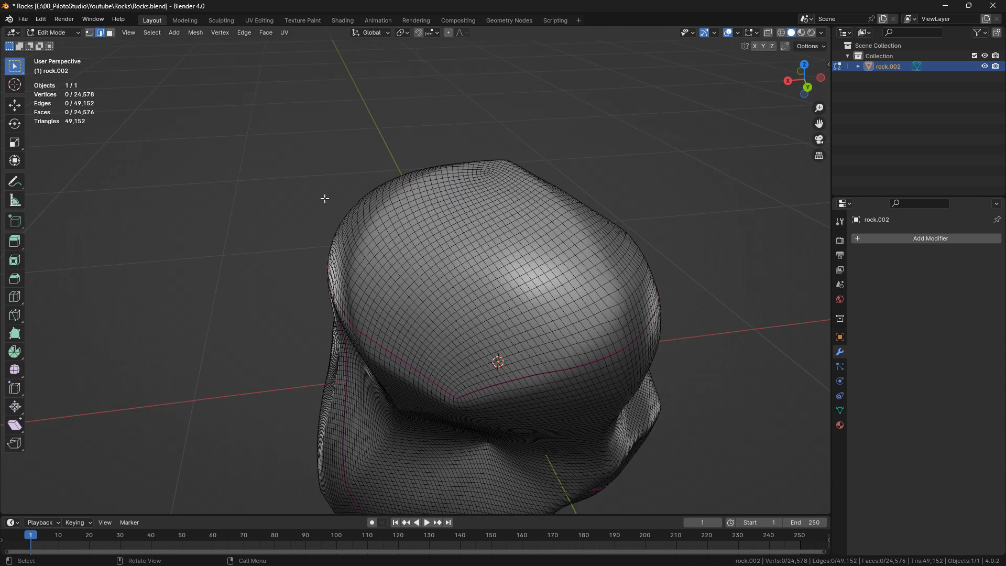
key(Tab)
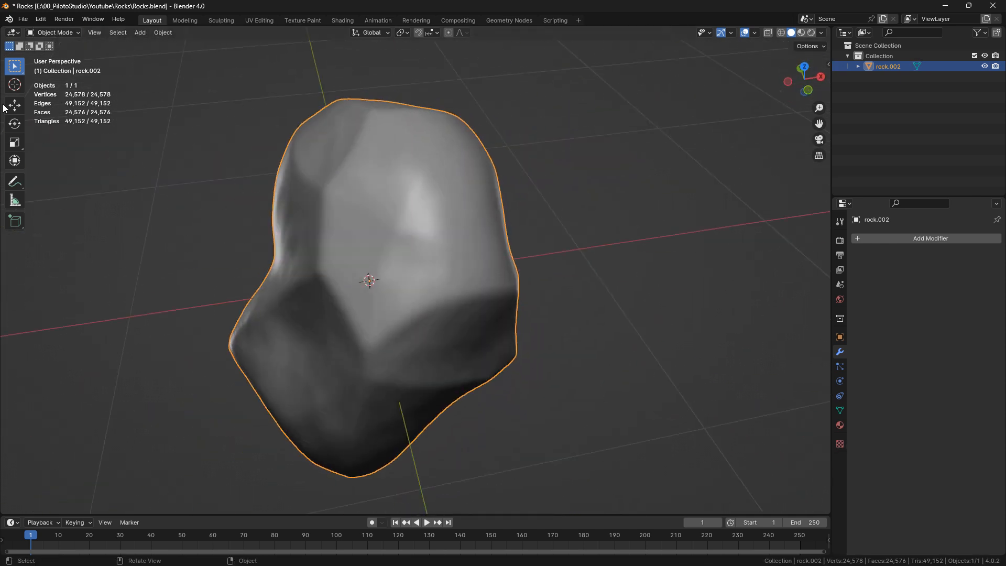
click(55, 33)
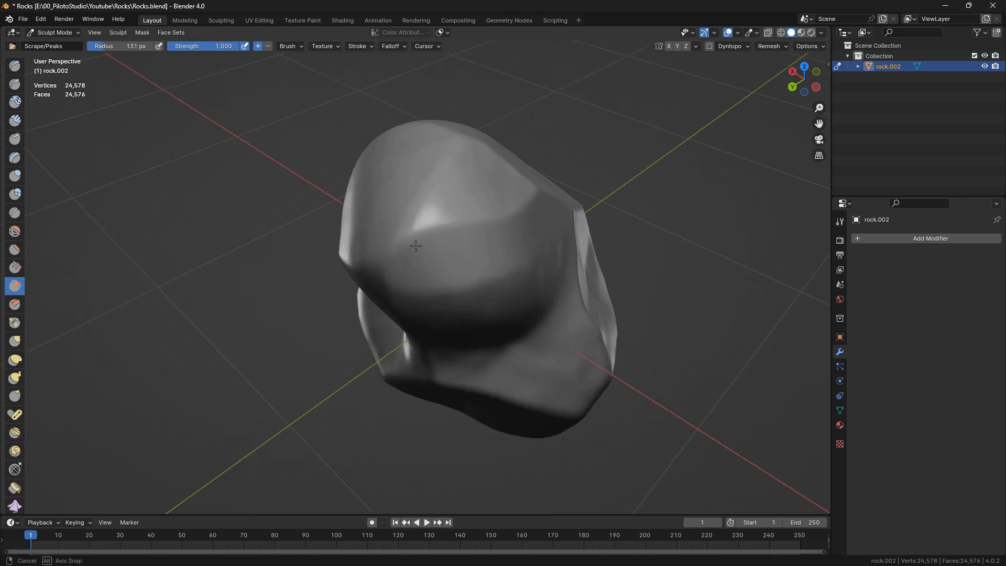
Step: Subdivide the rock's Multires modifier once, reaching about 393,000 vertices
drag(415, 246, 414, 237)
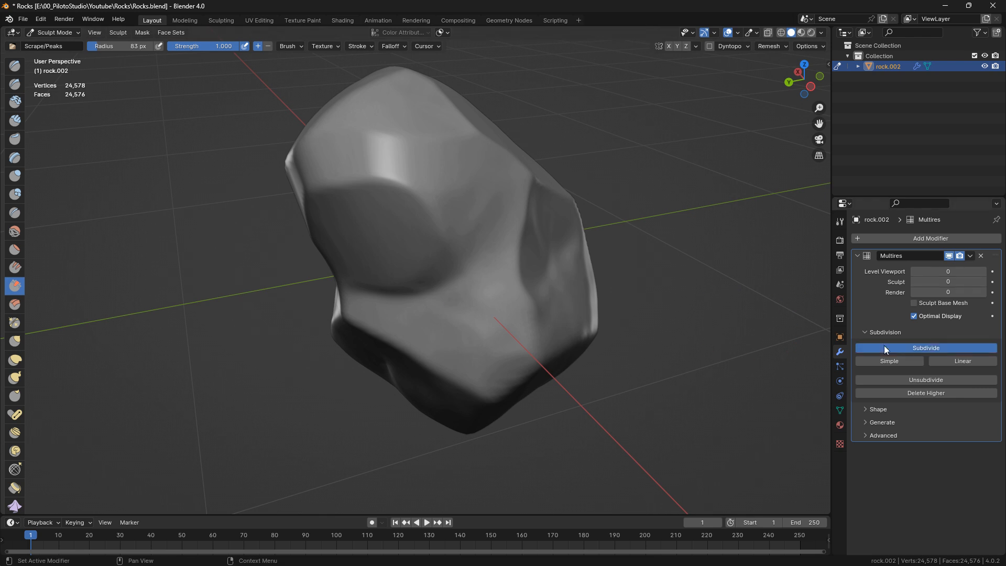
click(927, 348)
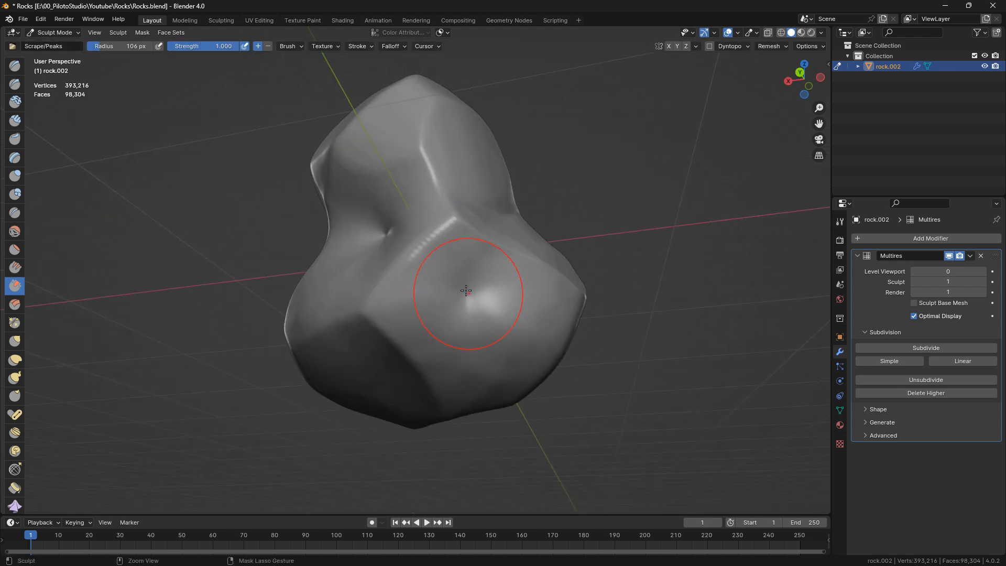
Step: Scrape flat facets across the rock's faces and apply the Multires modifier
drag(466, 290, 503, 358)
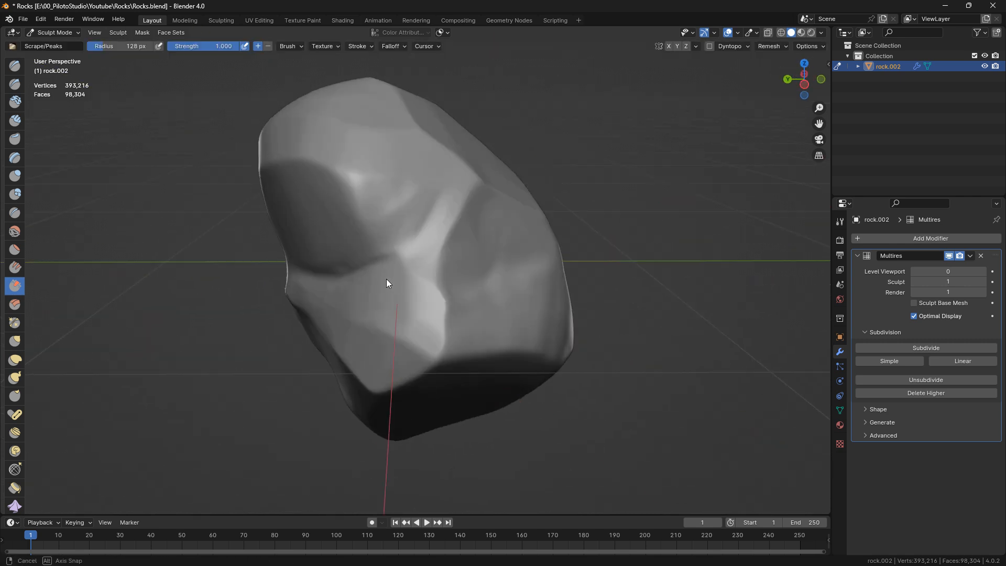
drag(387, 283, 425, 268)
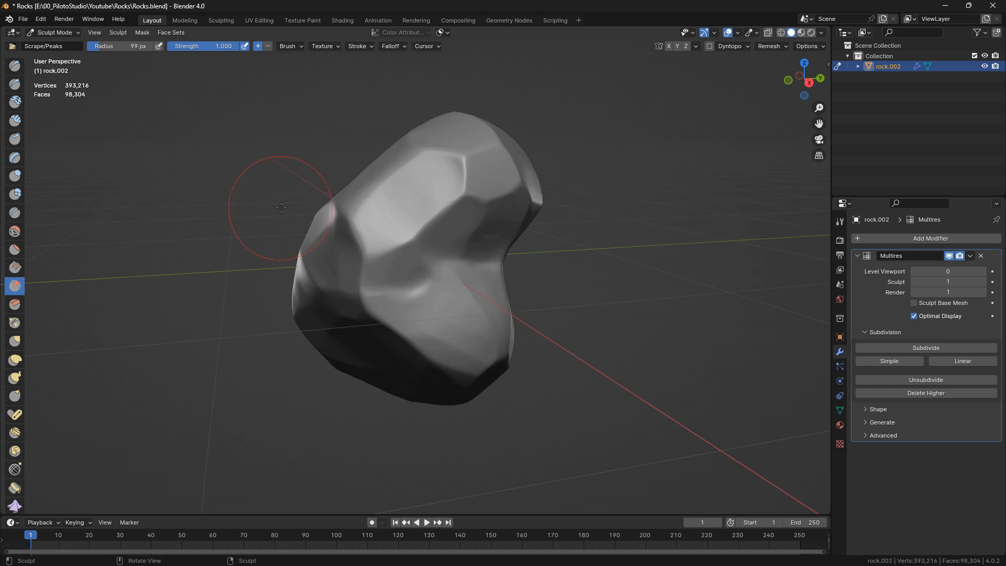
mouse_move(850, 285)
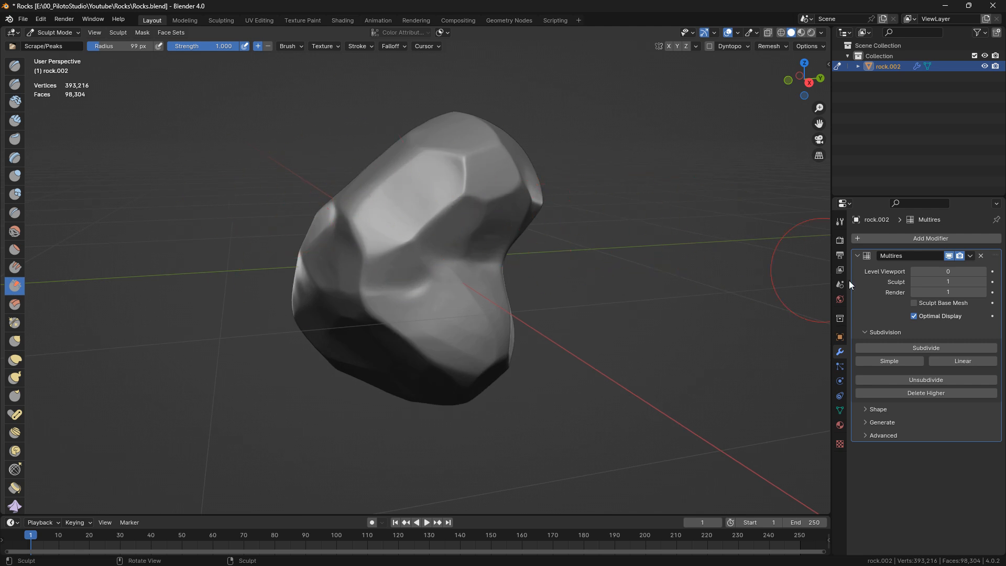
click(981, 255)
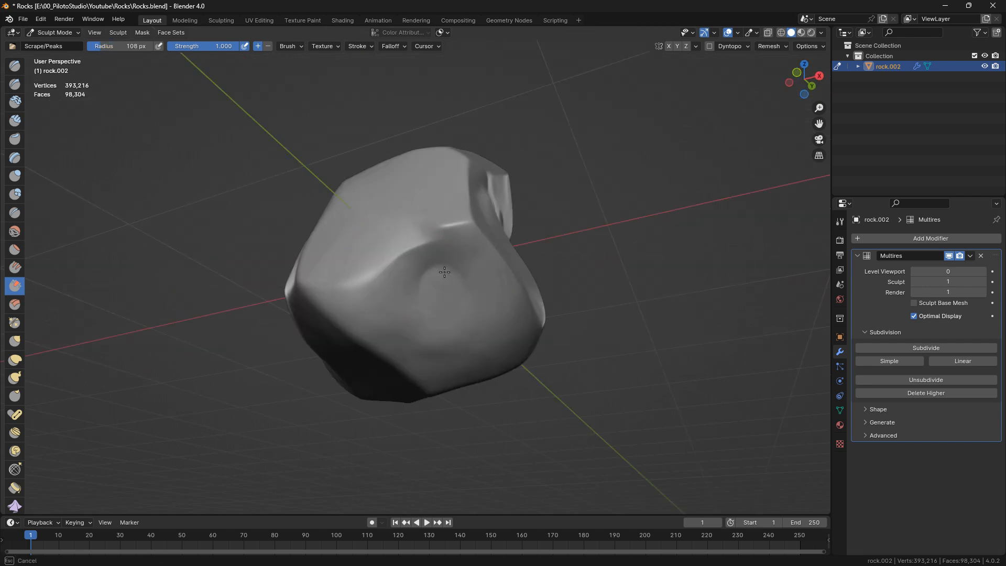
drag(444, 272, 397, 270)
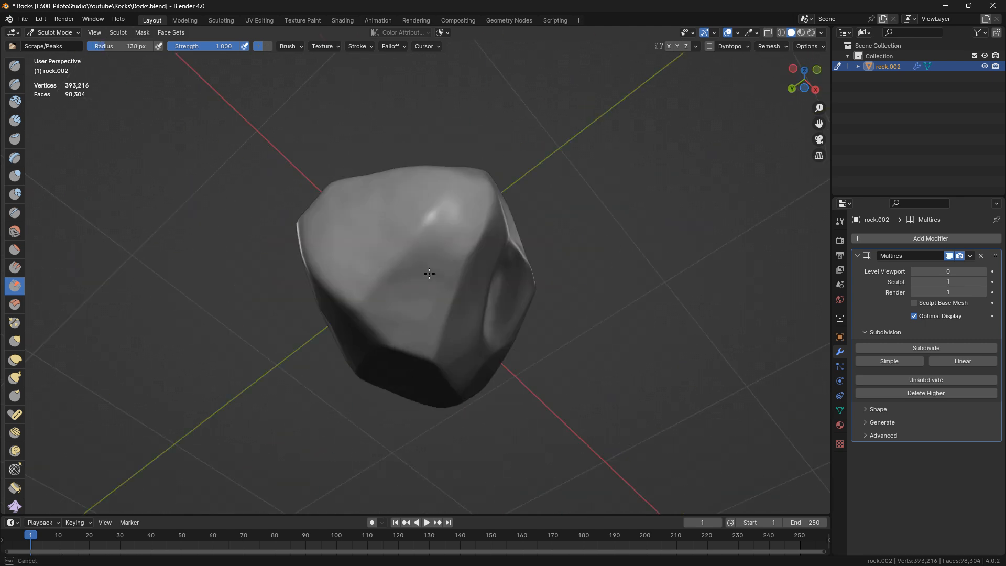
drag(450, 257, 404, 244)
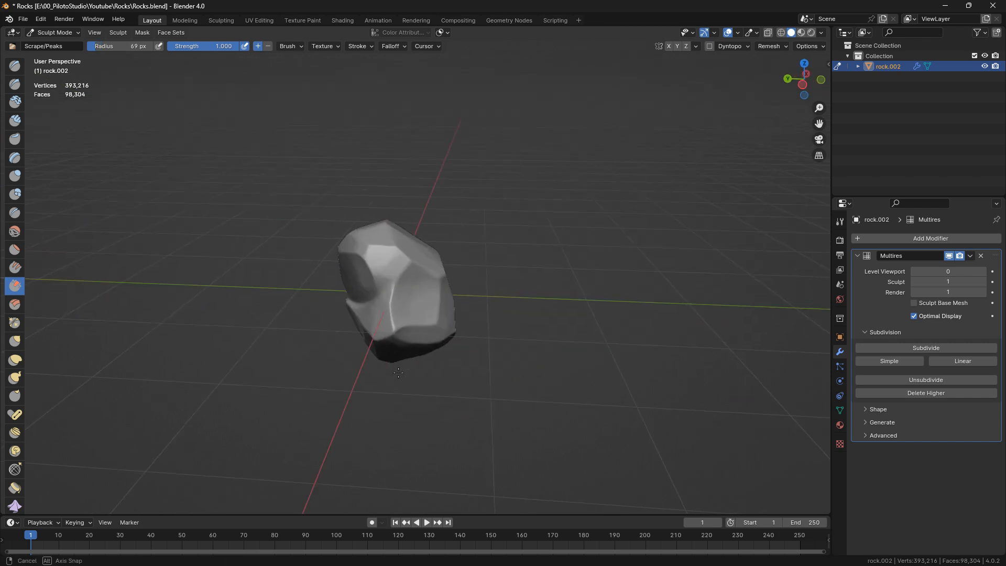
drag(398, 372, 398, 321)
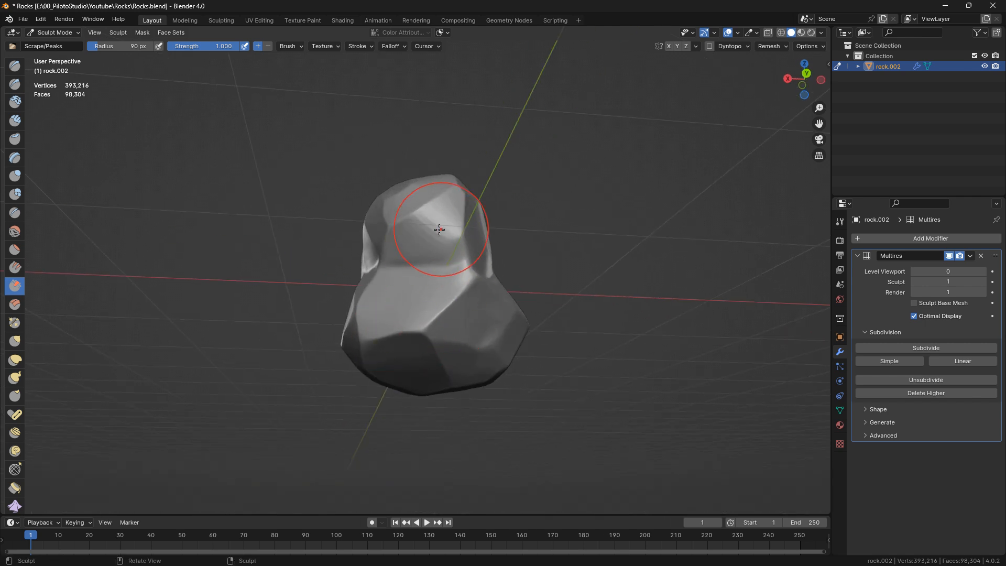
drag(440, 231, 510, 352)
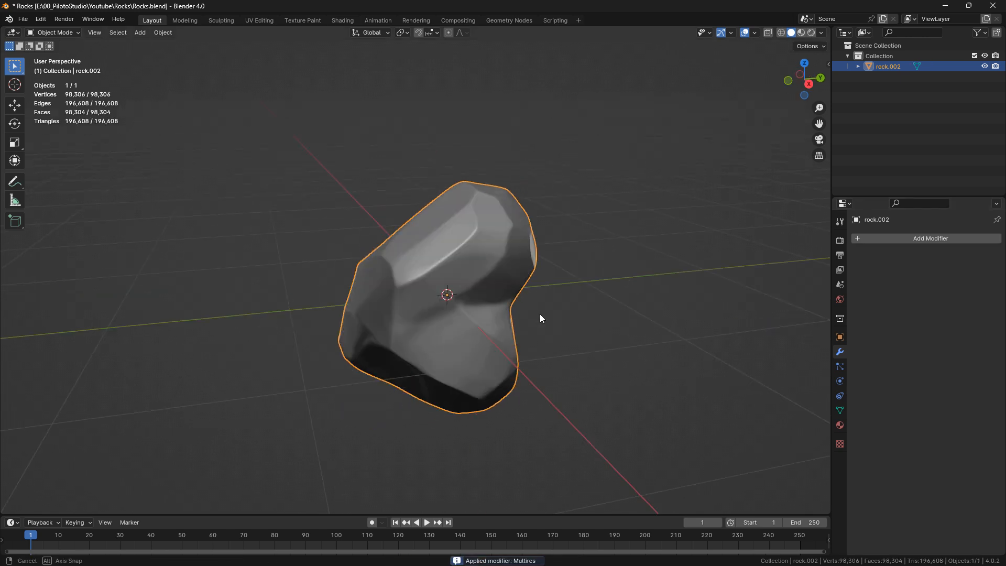
Step: Add a planar Decimate modifier, reducing the rock to 623 vertices
click(932, 238)
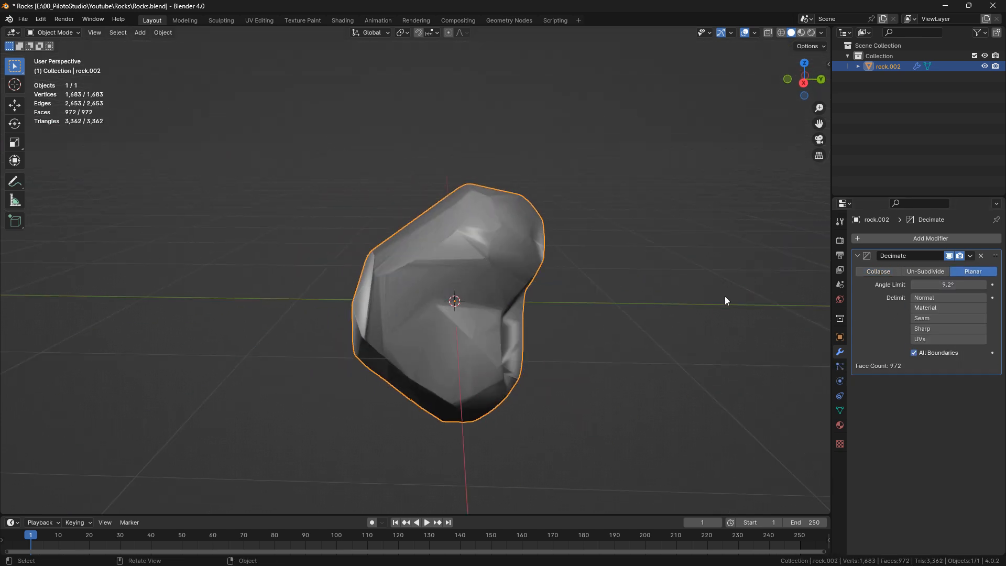
click(163, 32)
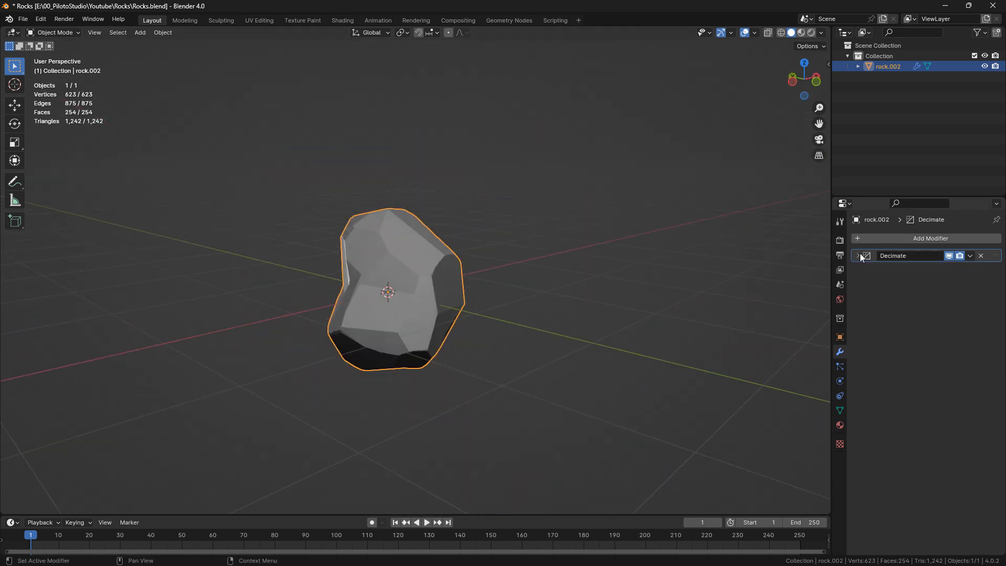
click(931, 238)
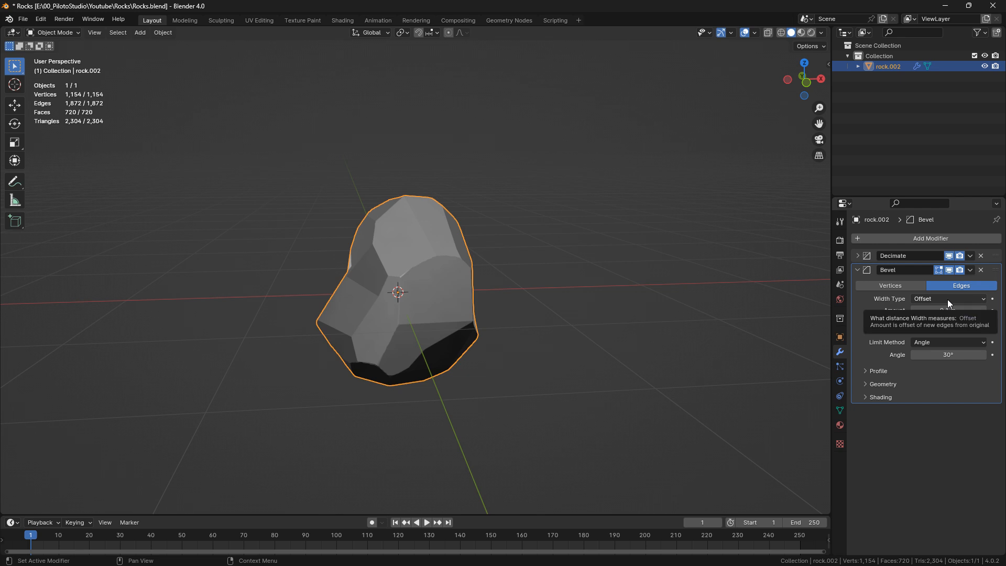
Step: Add a Bevel modifier with 6.8% percent width and a 2.5° angle limit
click(949, 299)
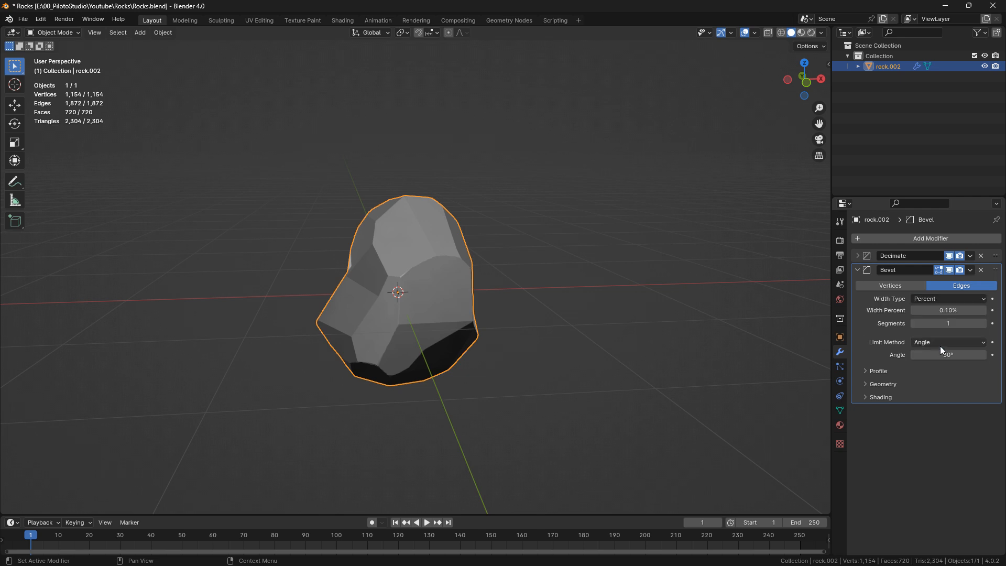
click(948, 354)
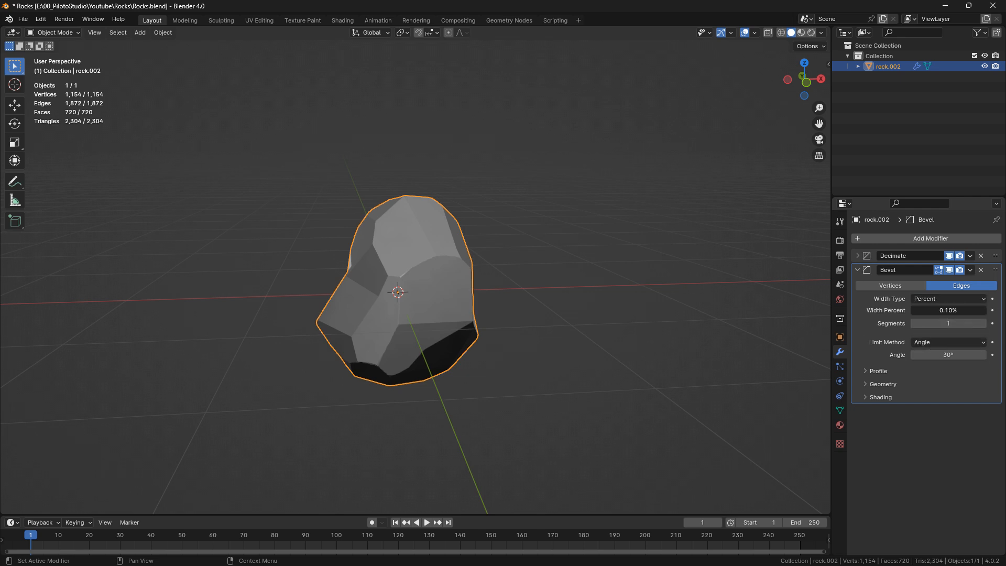
drag(924, 310, 976, 310)
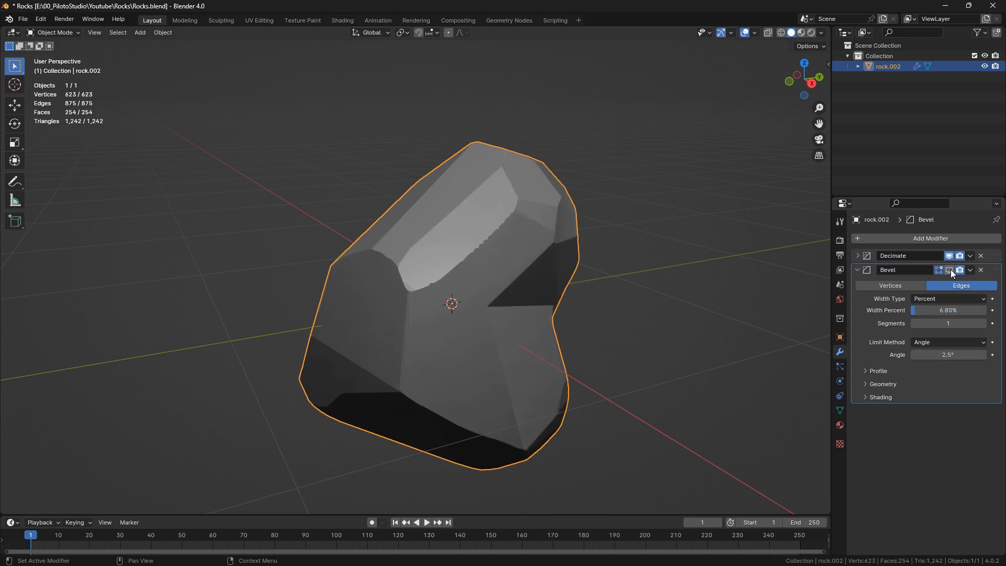
Step: Sculpt along a rock facet, then add a Multiresolution modifier subdivided once (~1.57M vertices)
click(55, 32)
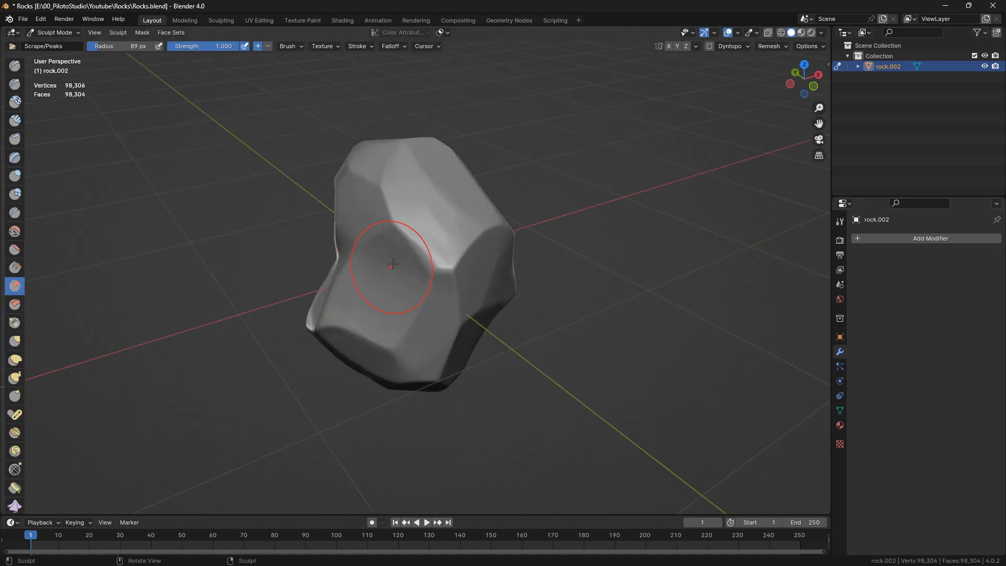
drag(392, 264, 438, 297)
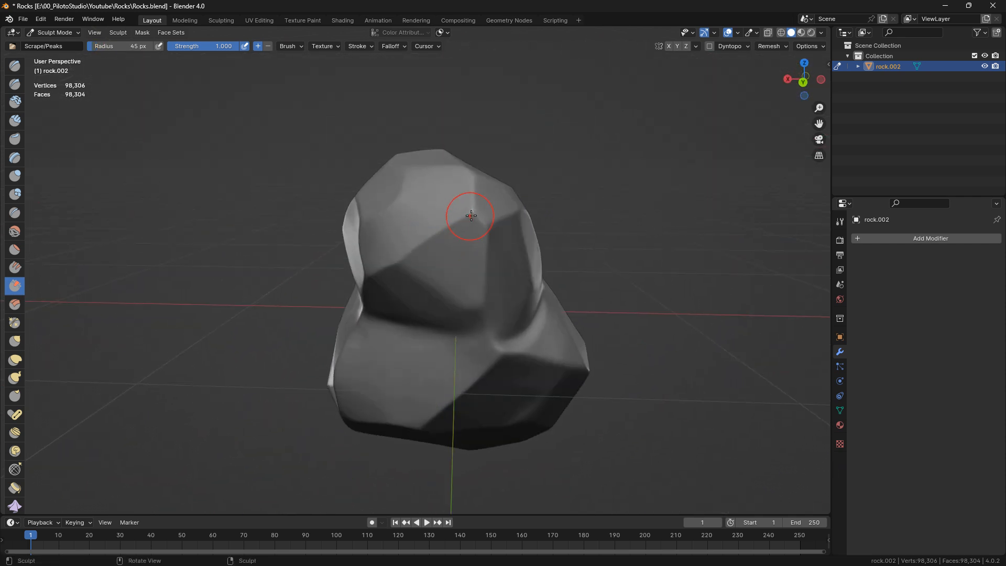
click(931, 238)
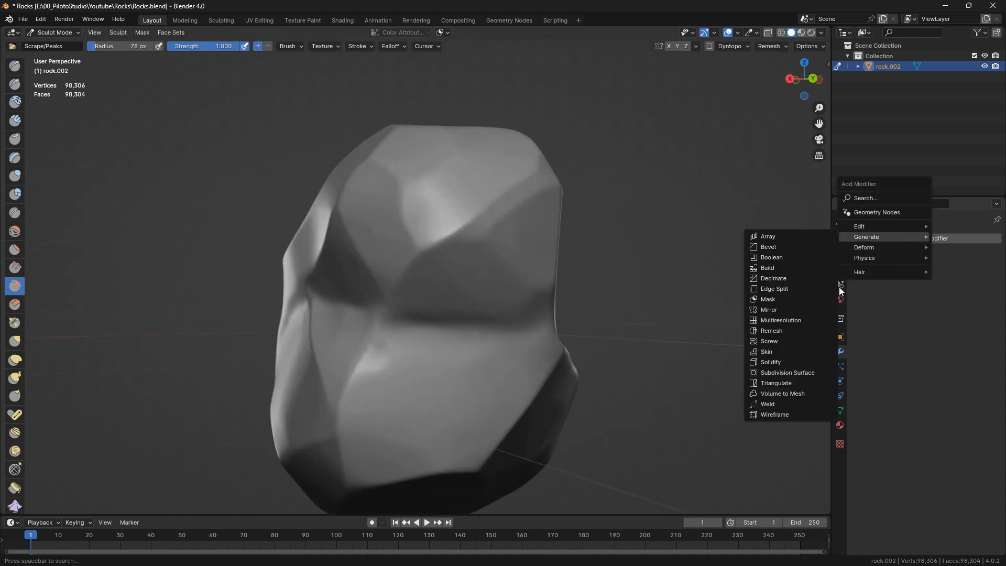
click(780, 319)
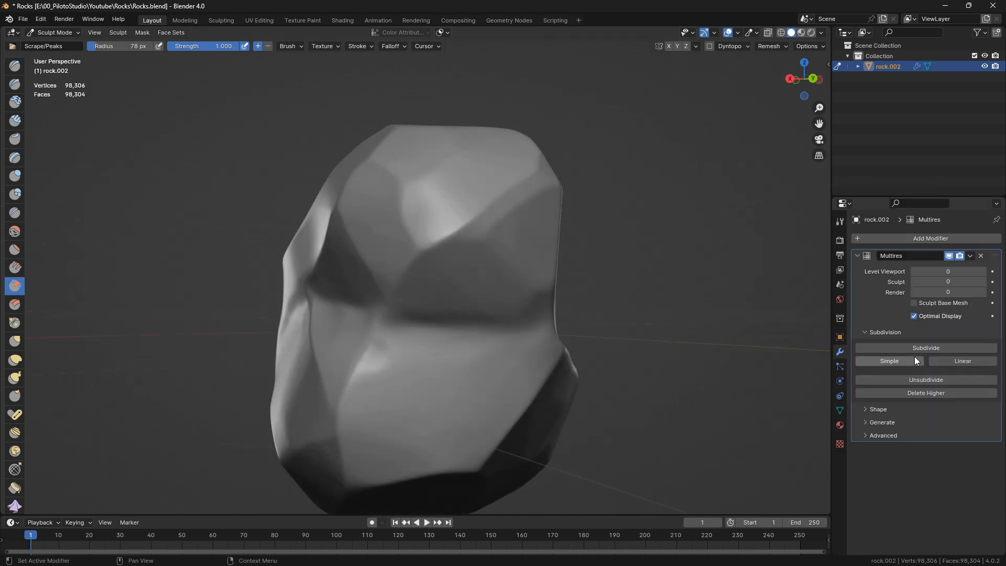
click(926, 347)
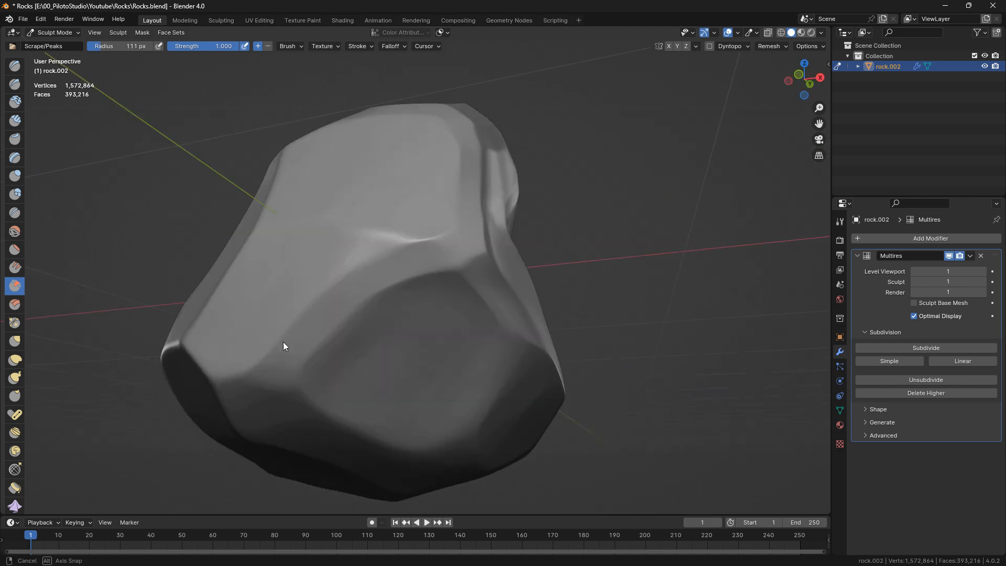
click(54, 32)
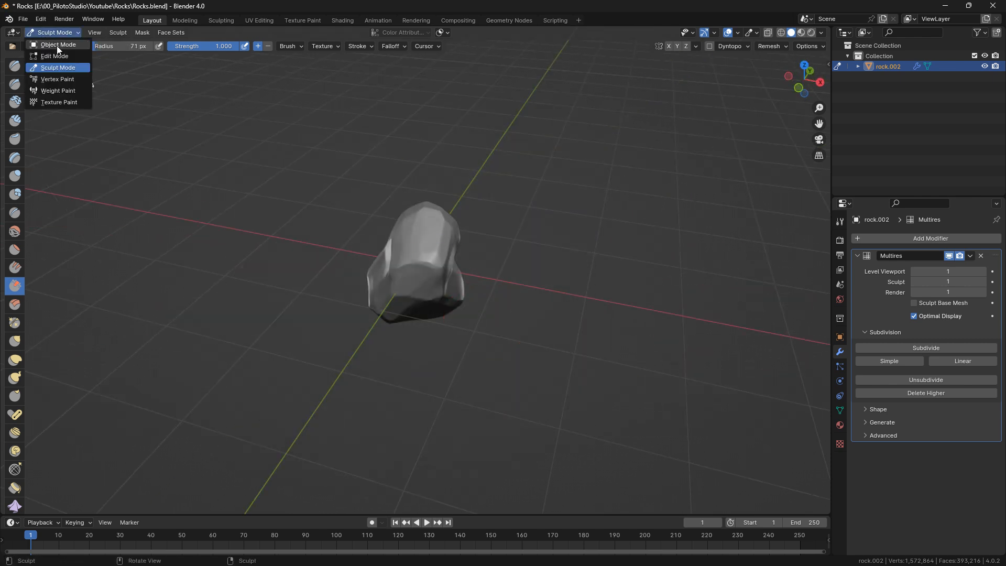
Step: In Object Mode apply the Multires, name the duplicate rock_low and add a Decimate modifier
click(57, 44)
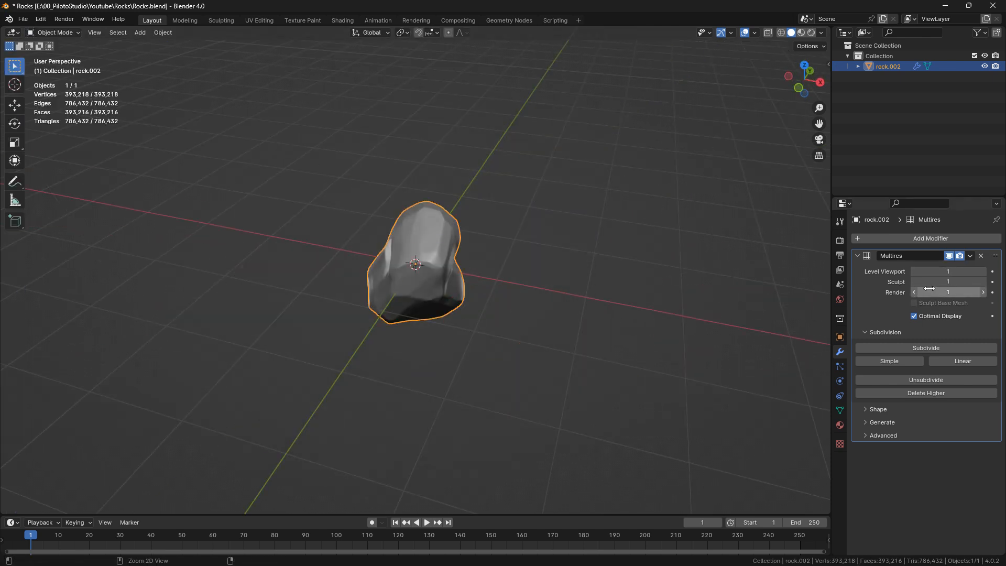
click(972, 256)
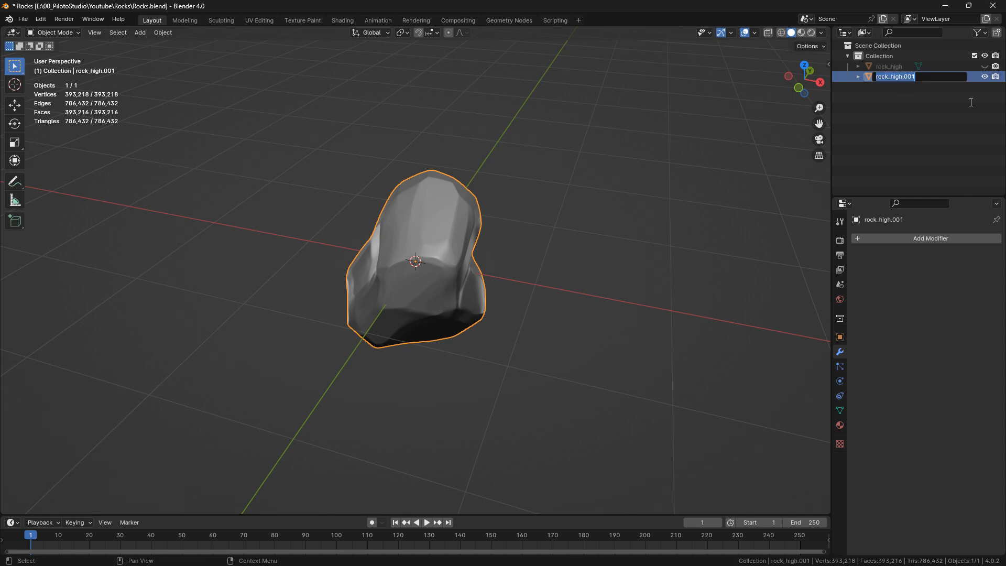
click(930, 238)
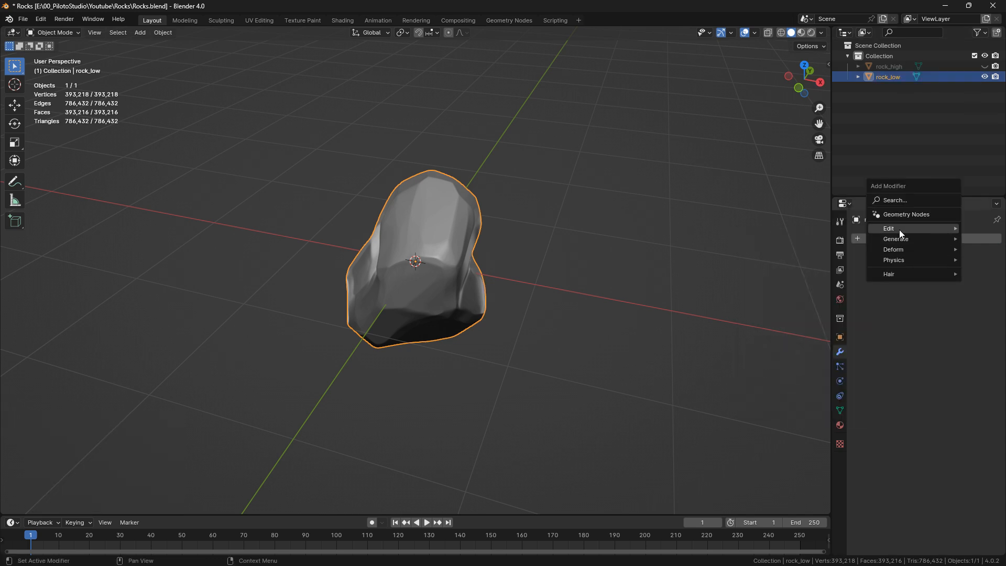
click(895, 239)
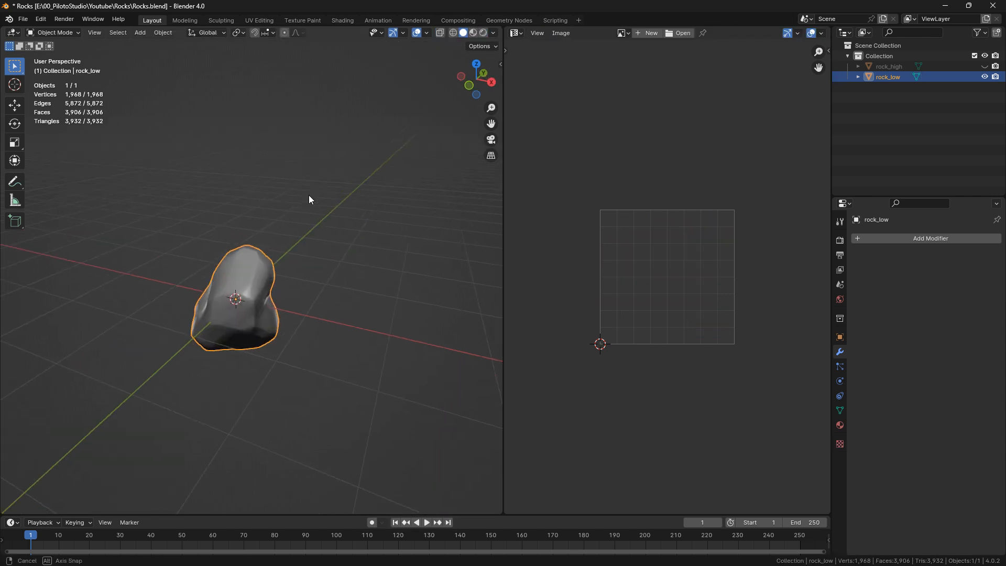
click(23, 19)
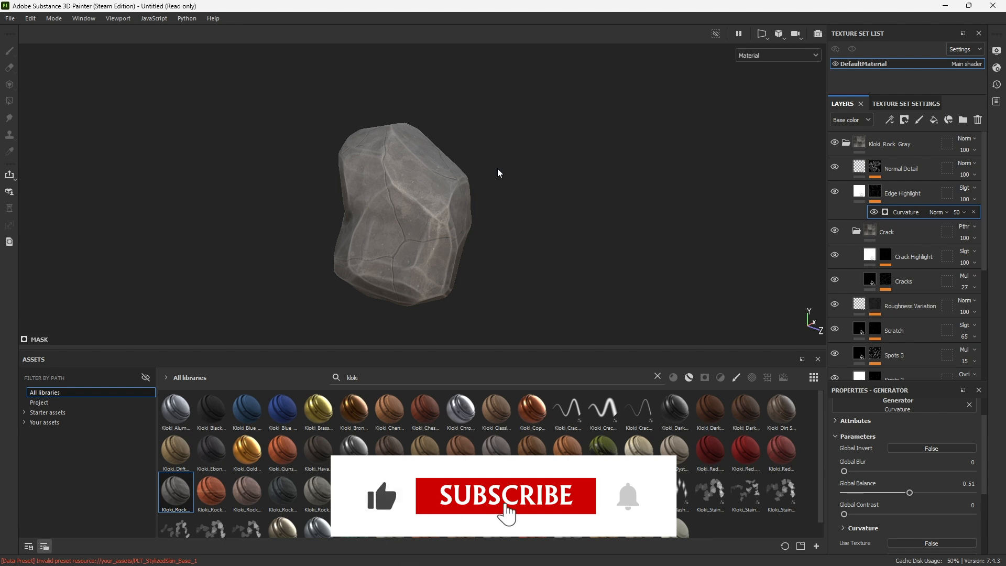
Step: Review the rock's Kloki Rock Gray material with crack, edge highlight and roughness layers
click(506, 495)
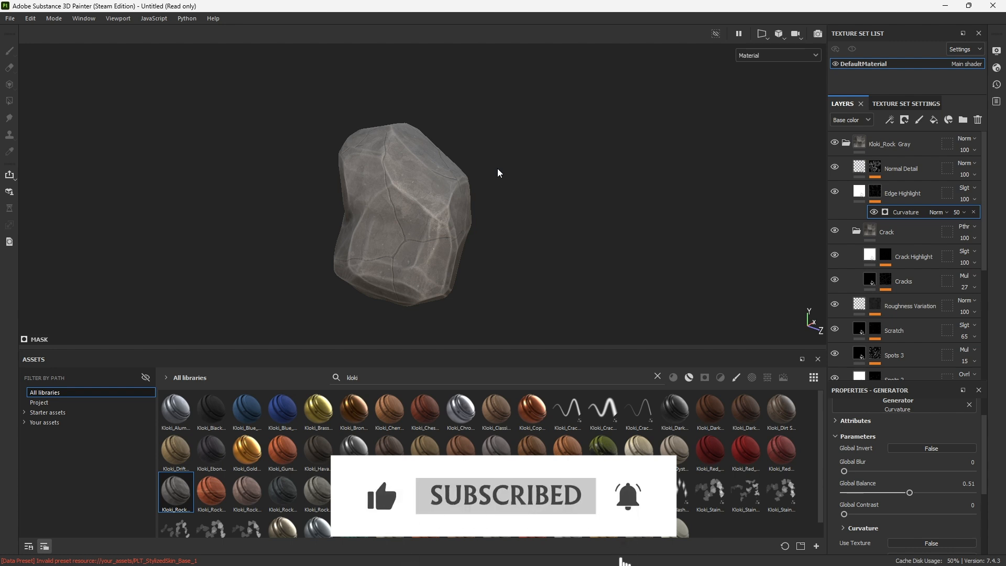